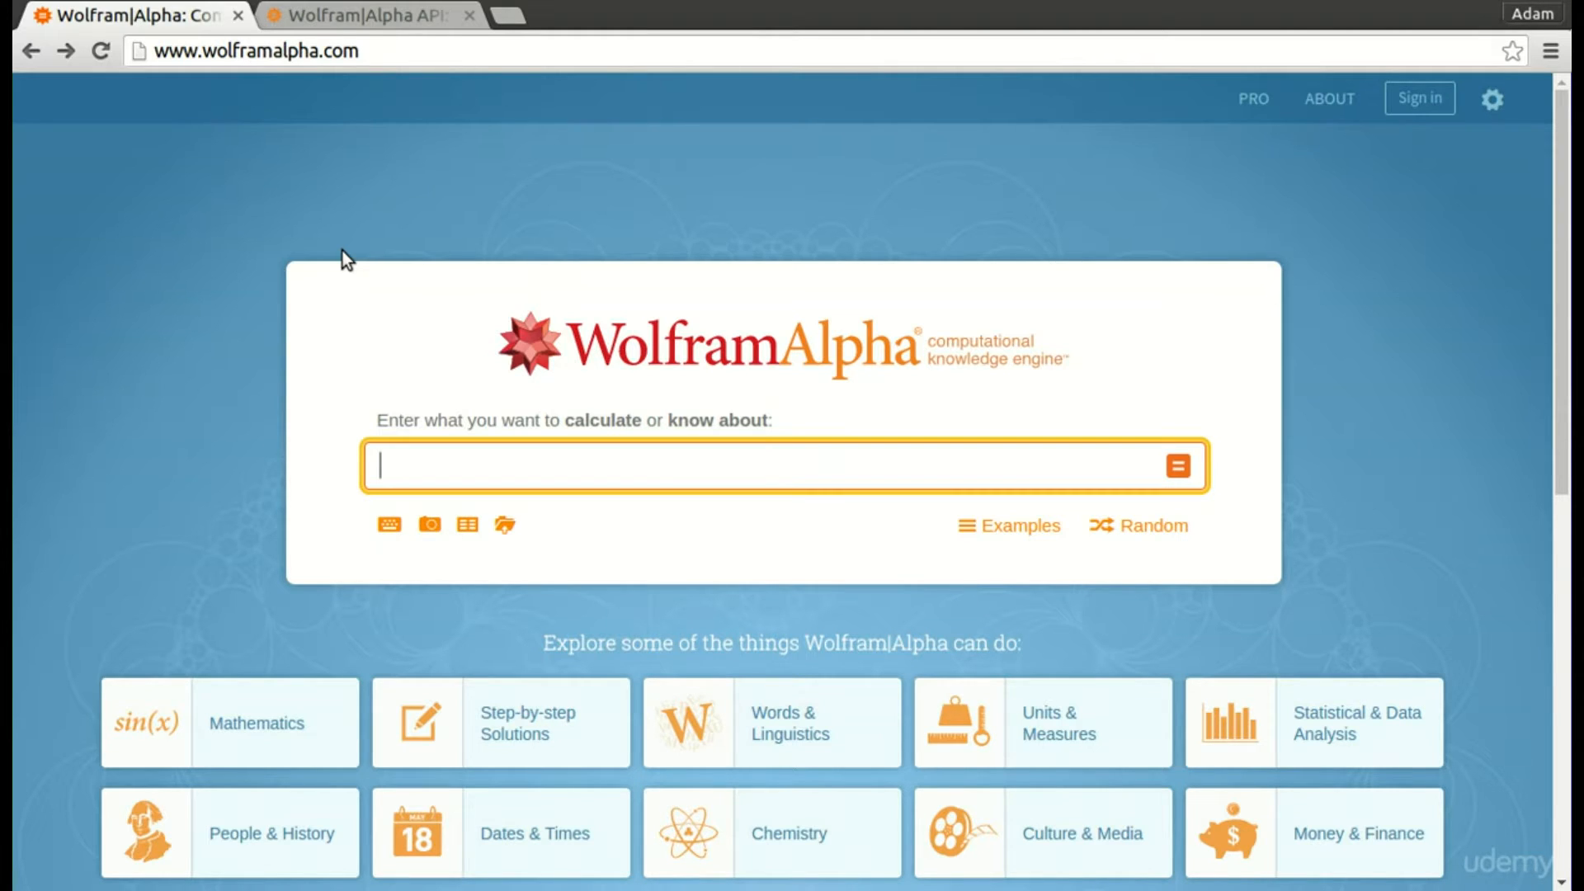
# - Switch to the Wolfram|Alpha API overview tab in Chrome
pyautogui.click(364, 17)
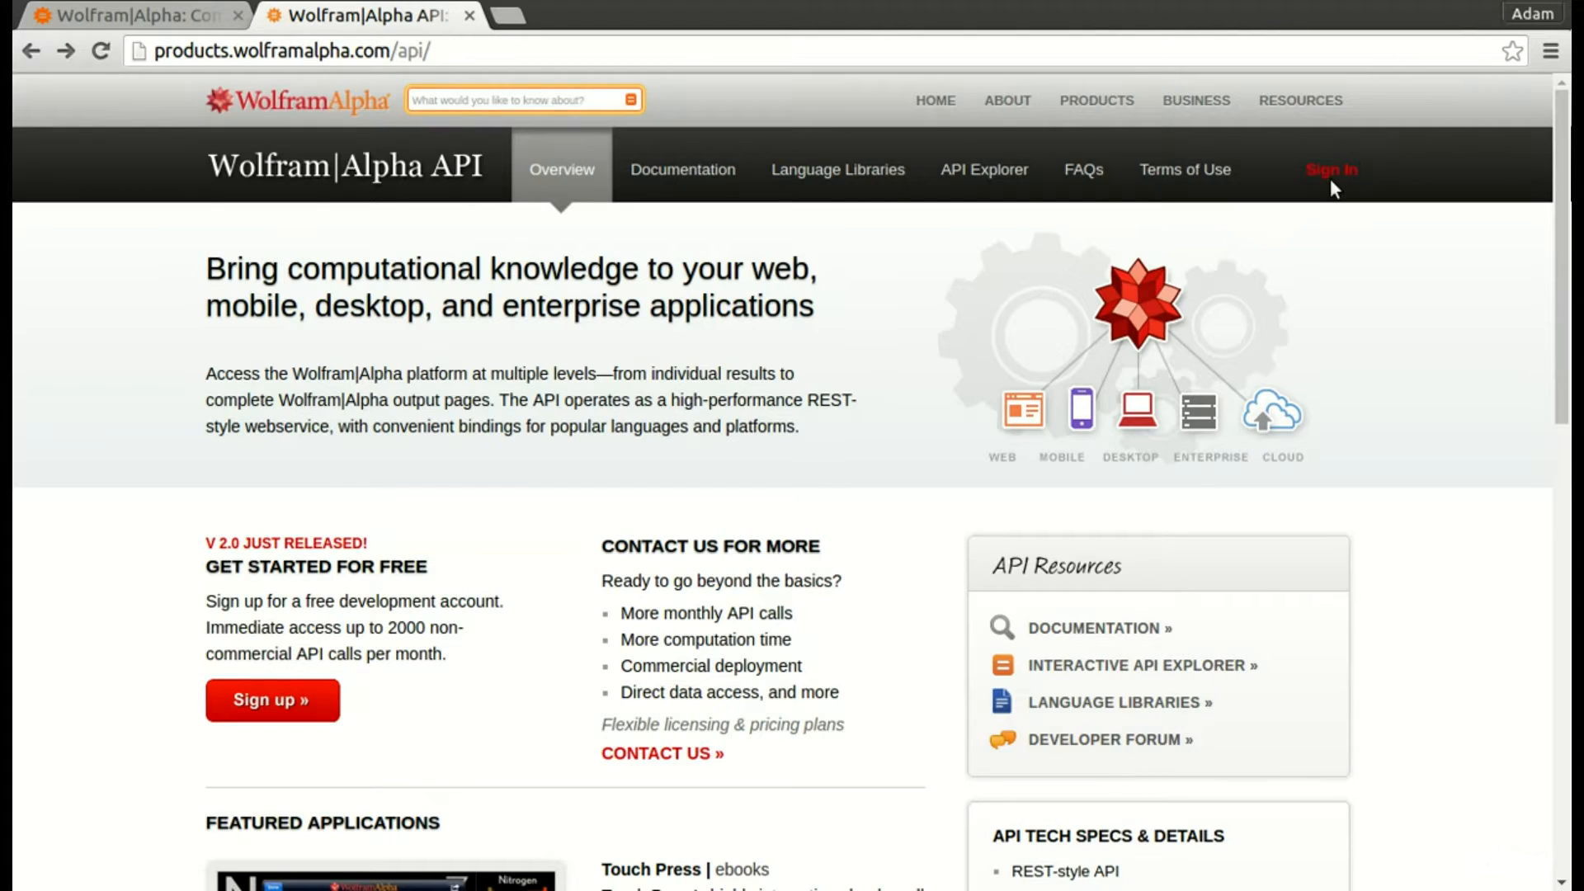
# - Sign in to the Wolfram|Alpha Developer Portal from the API page
pyautogui.click(1332, 168)
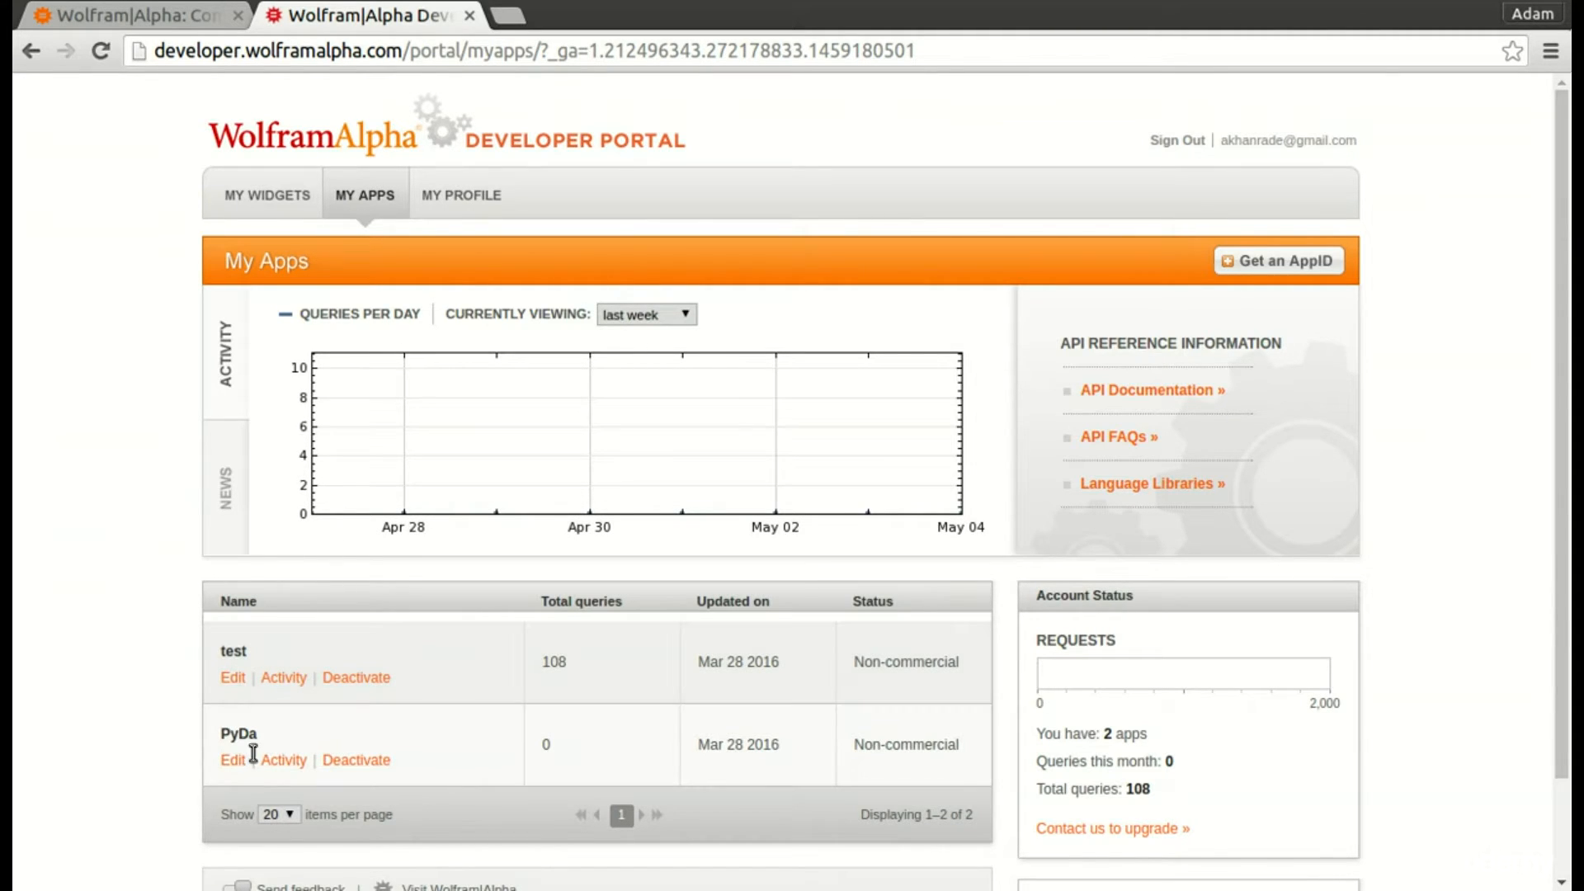
pyautogui.moveTo(886, 352)
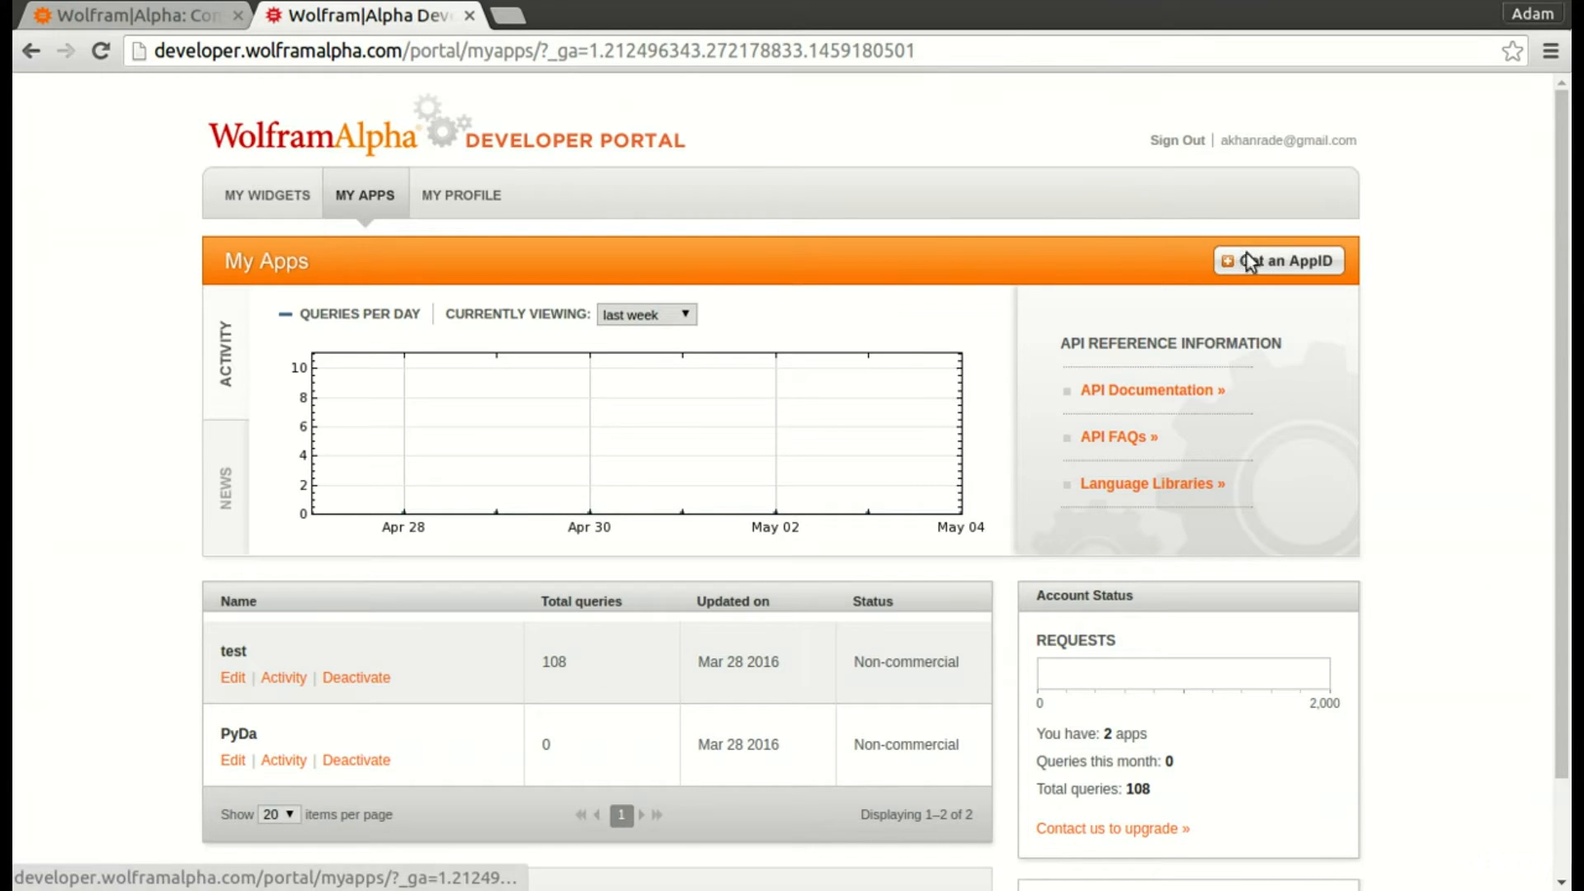
# - Start a new AppID request named Tutorial
pyautogui.click(1279, 261)
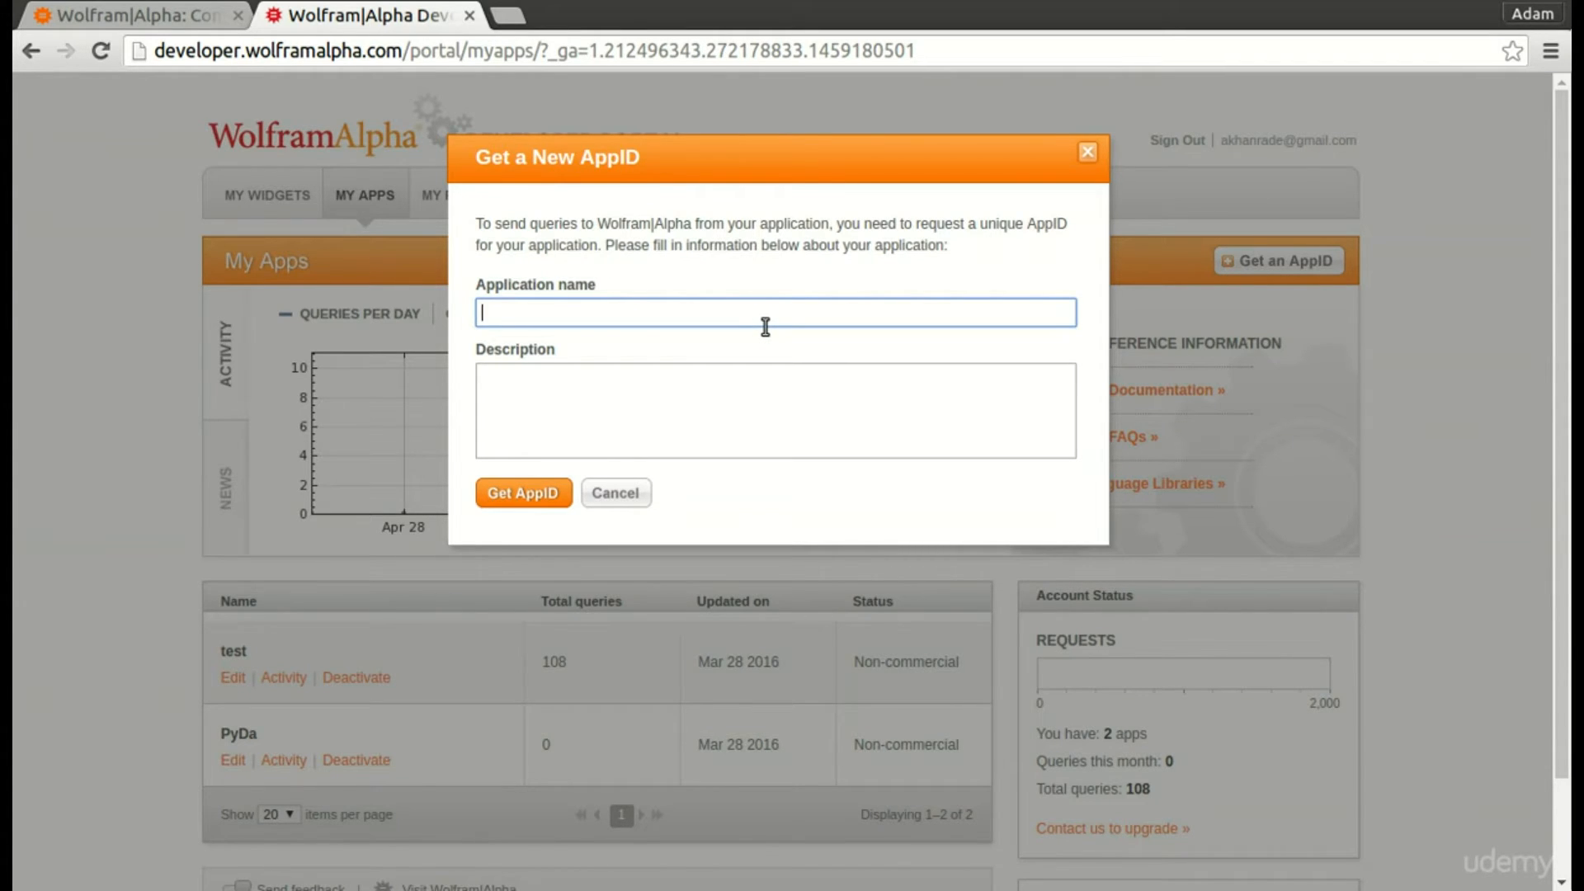
pyautogui.write('Tutor')
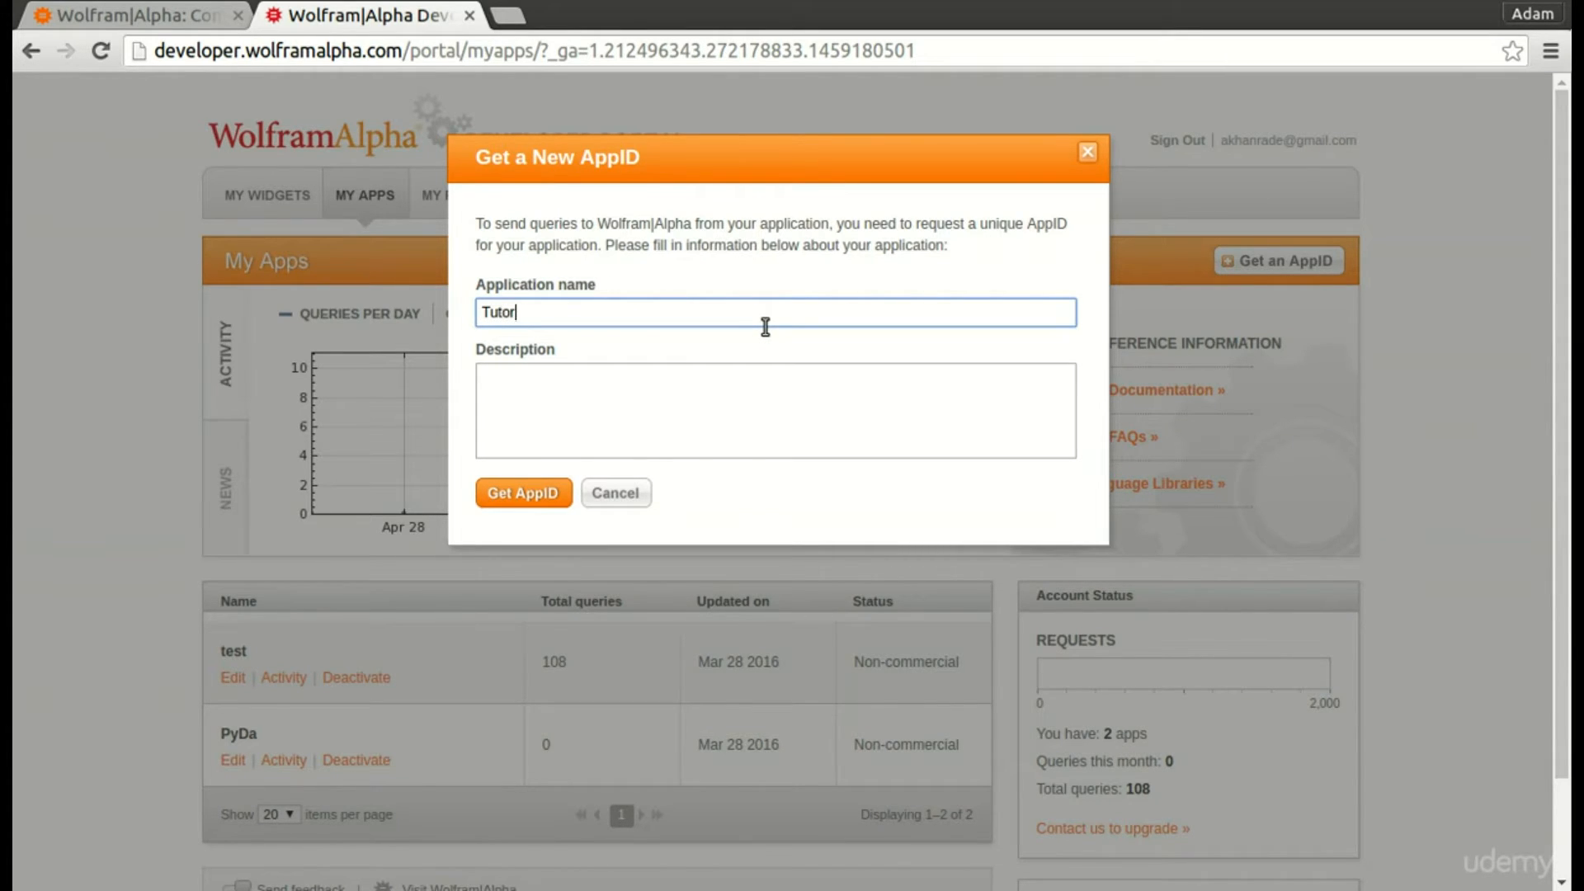
pyautogui.write('ial')
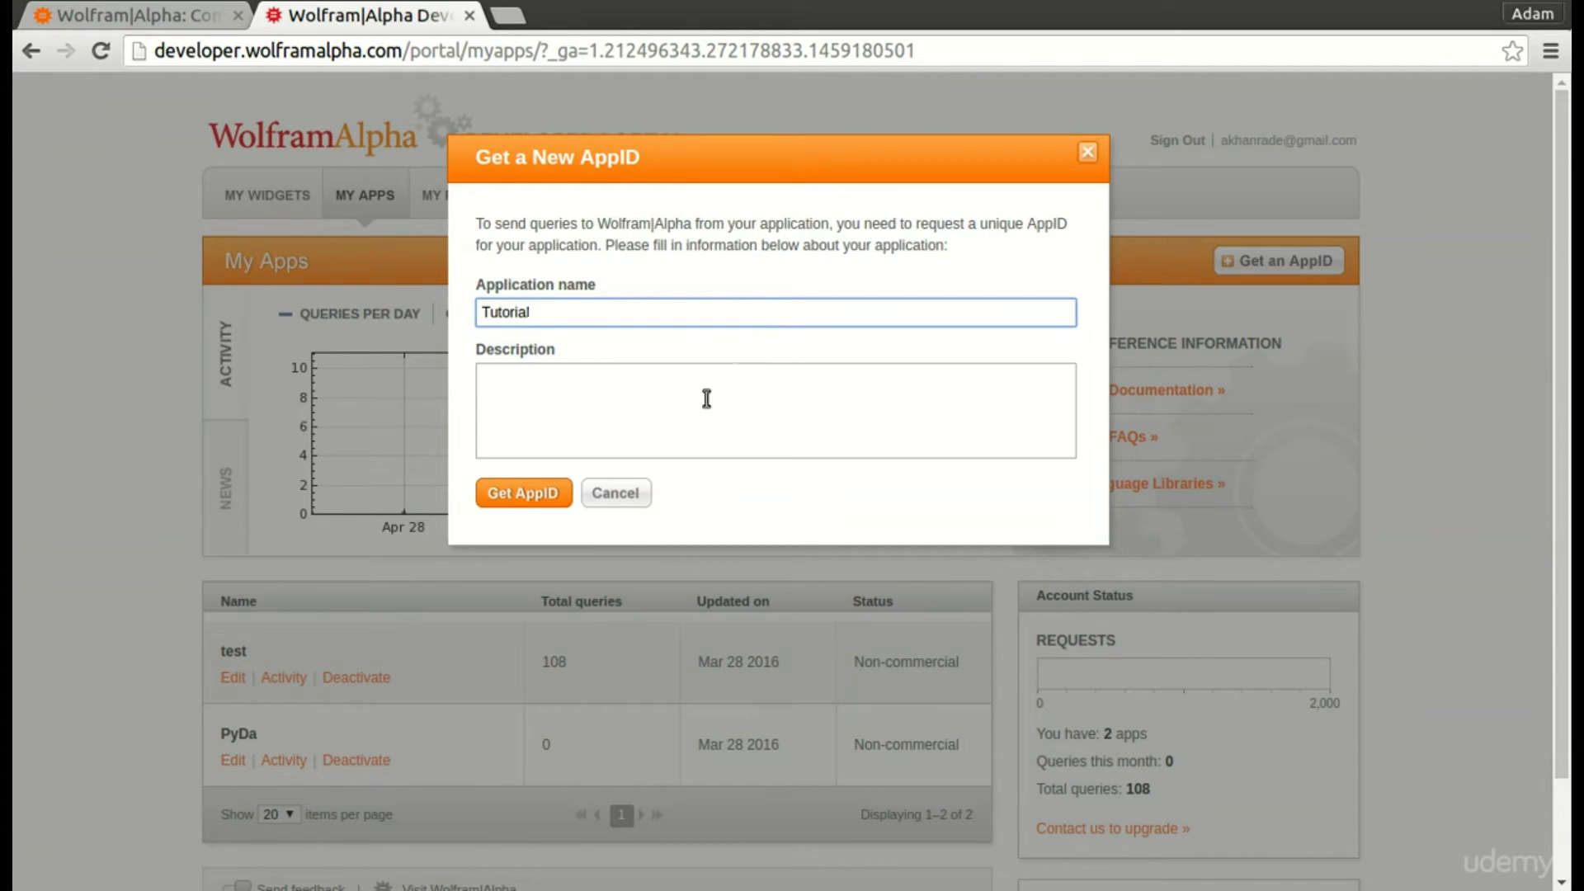
pyautogui.click(523, 494)
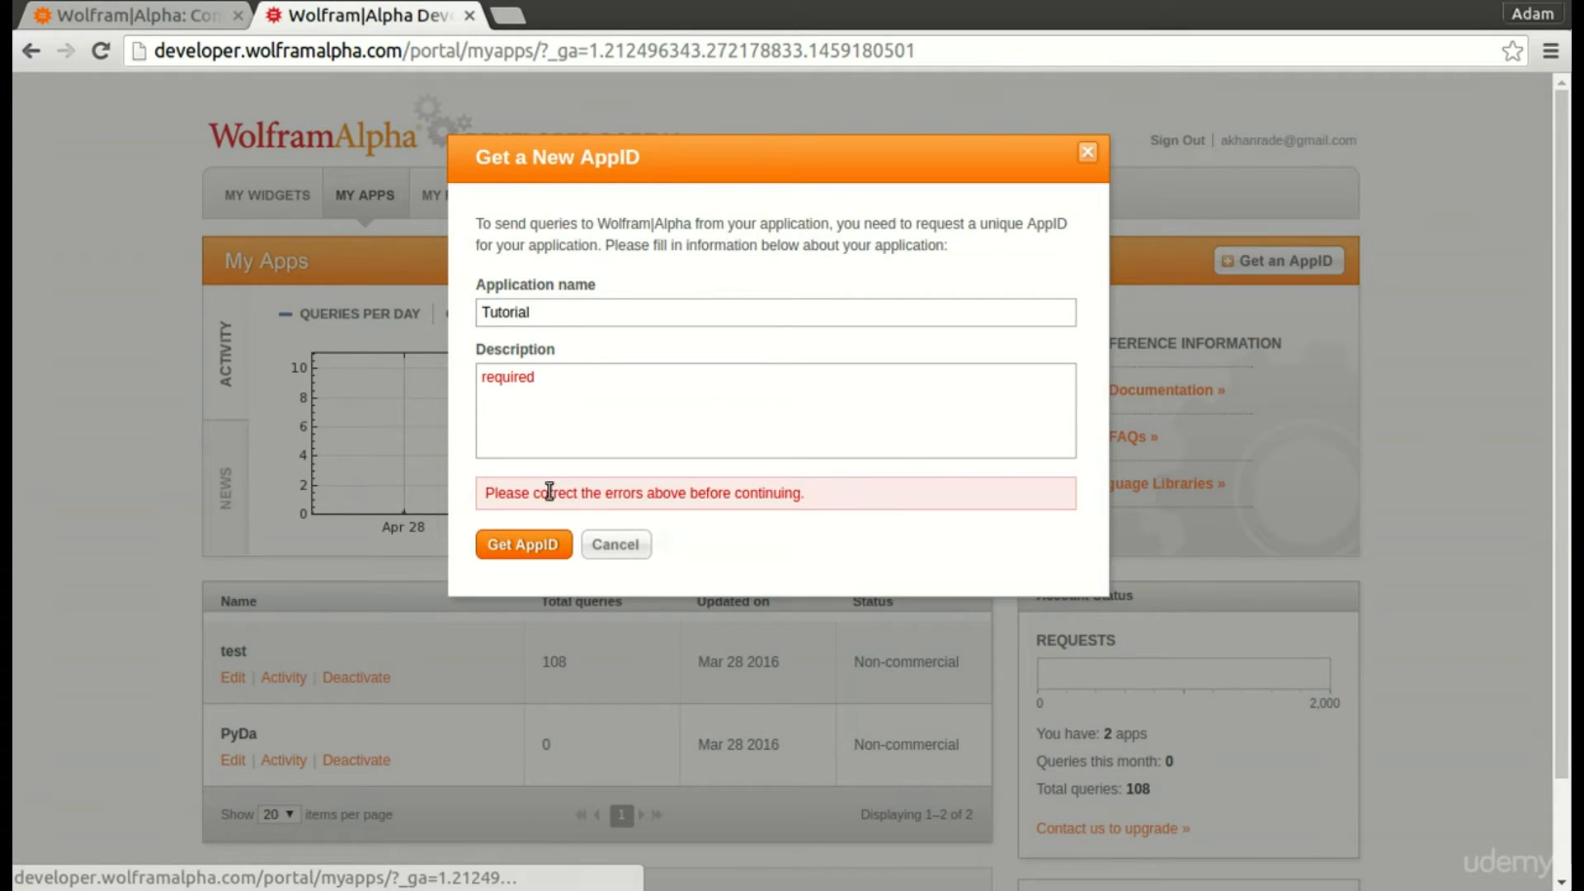
# - Add the description 'this is for a tutorial' and submit the AppID request
pyautogui.click(775, 410)
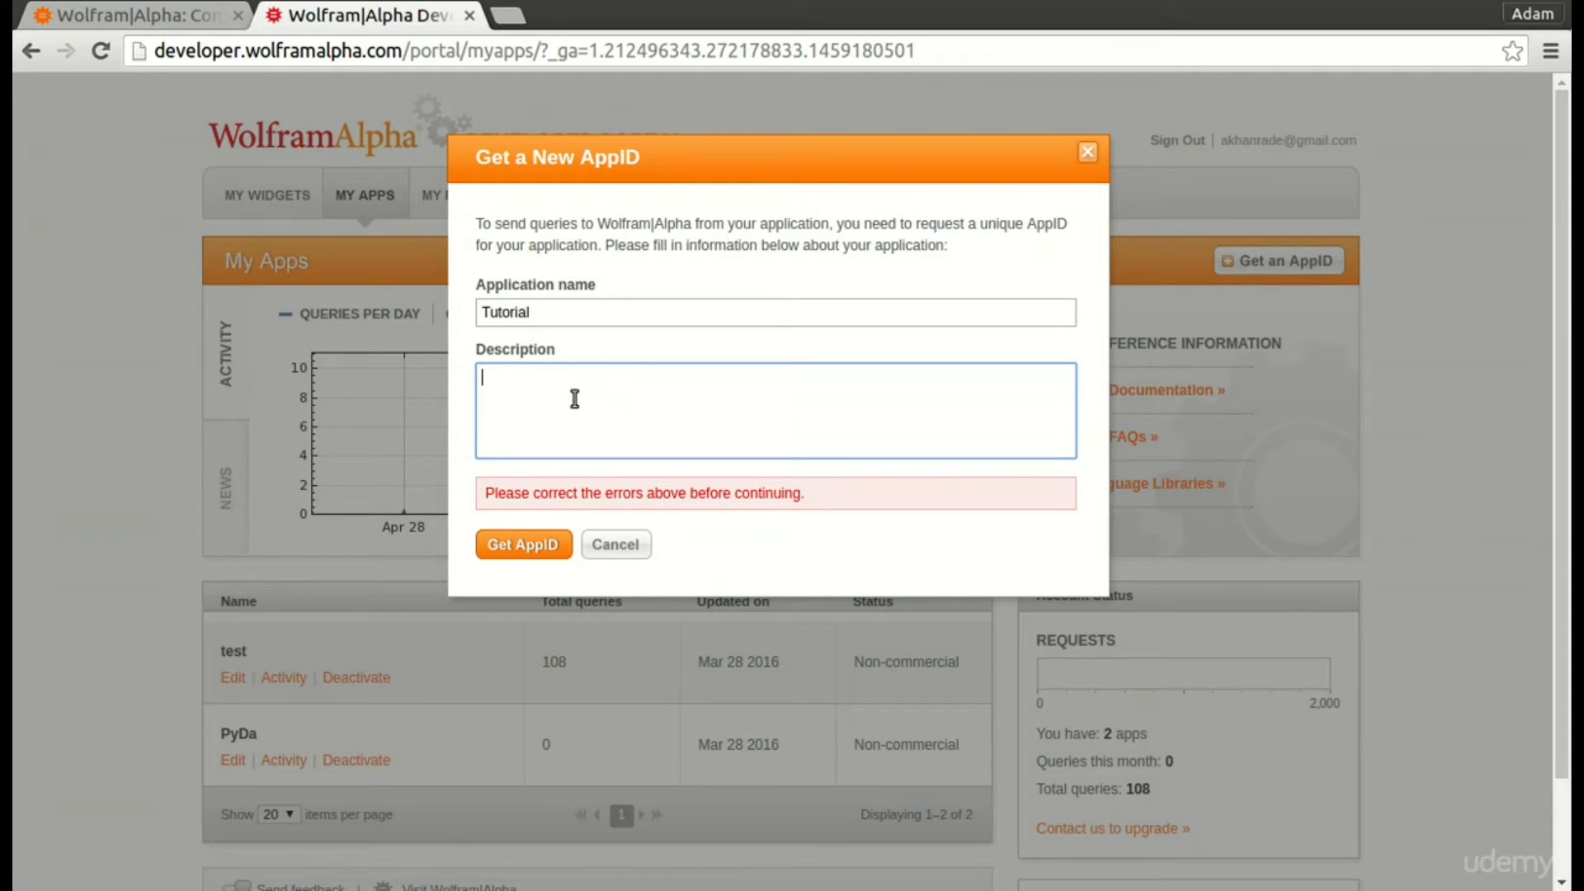
pyautogui.write('this is for a')
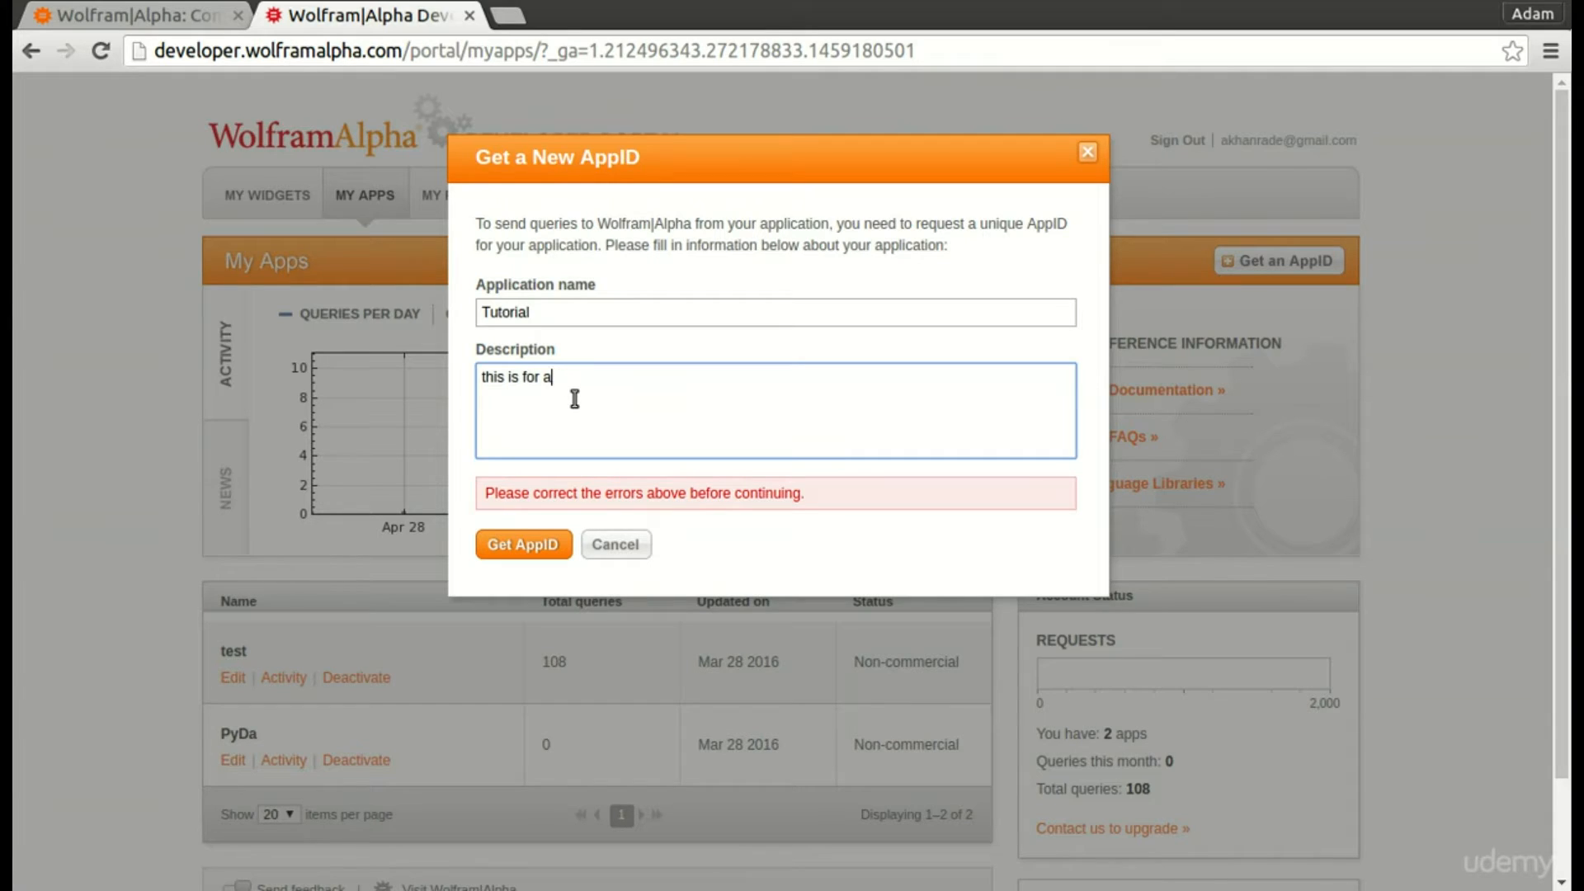
pyautogui.write('tut')
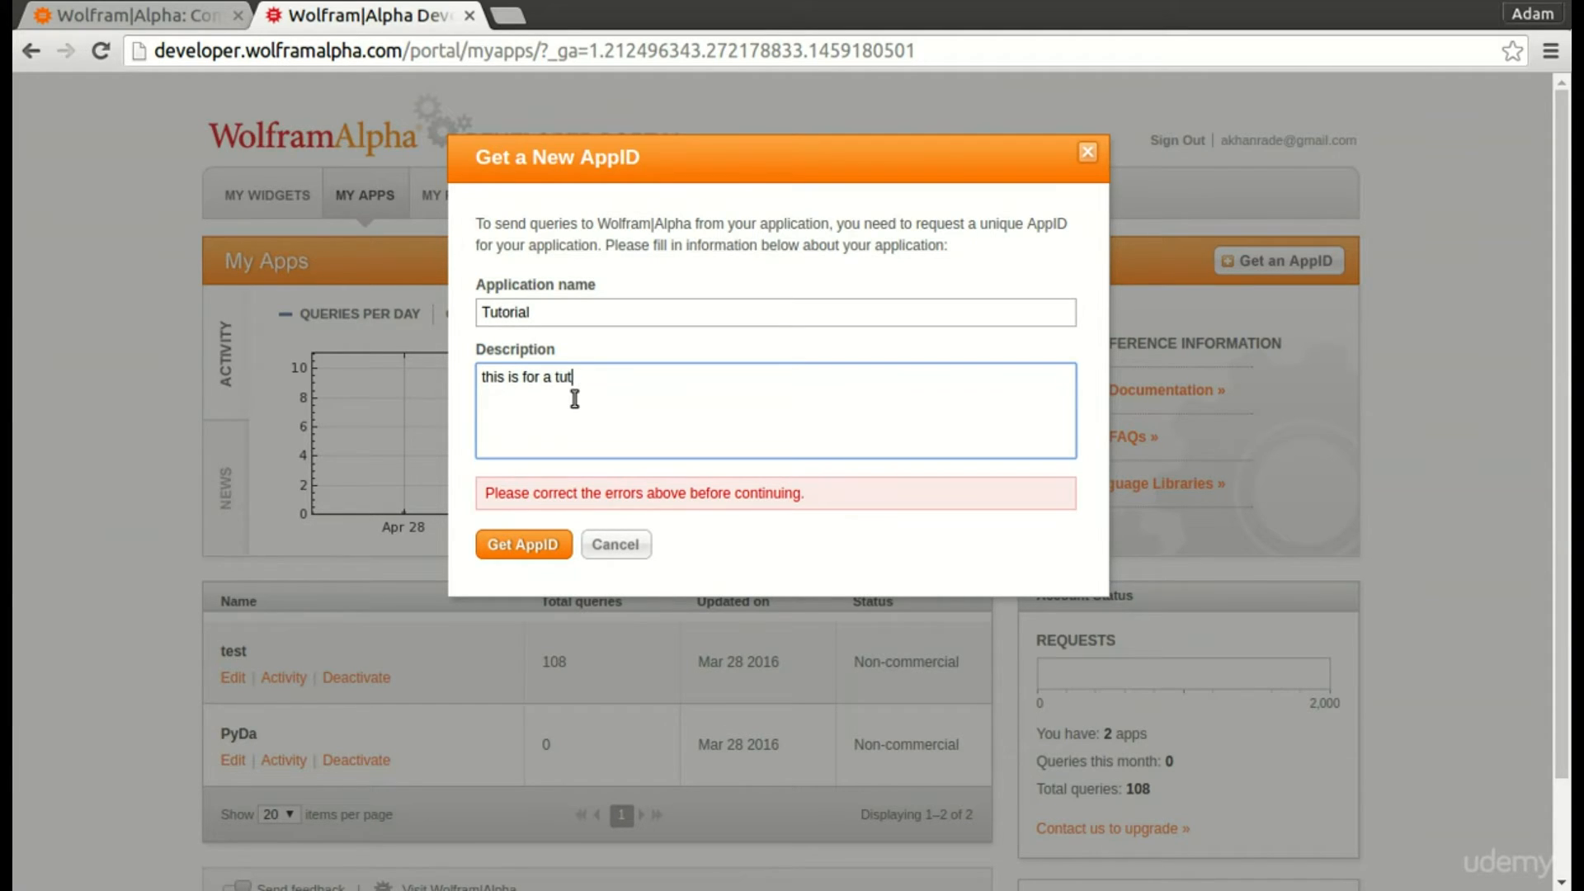
pyautogui.write('orial')
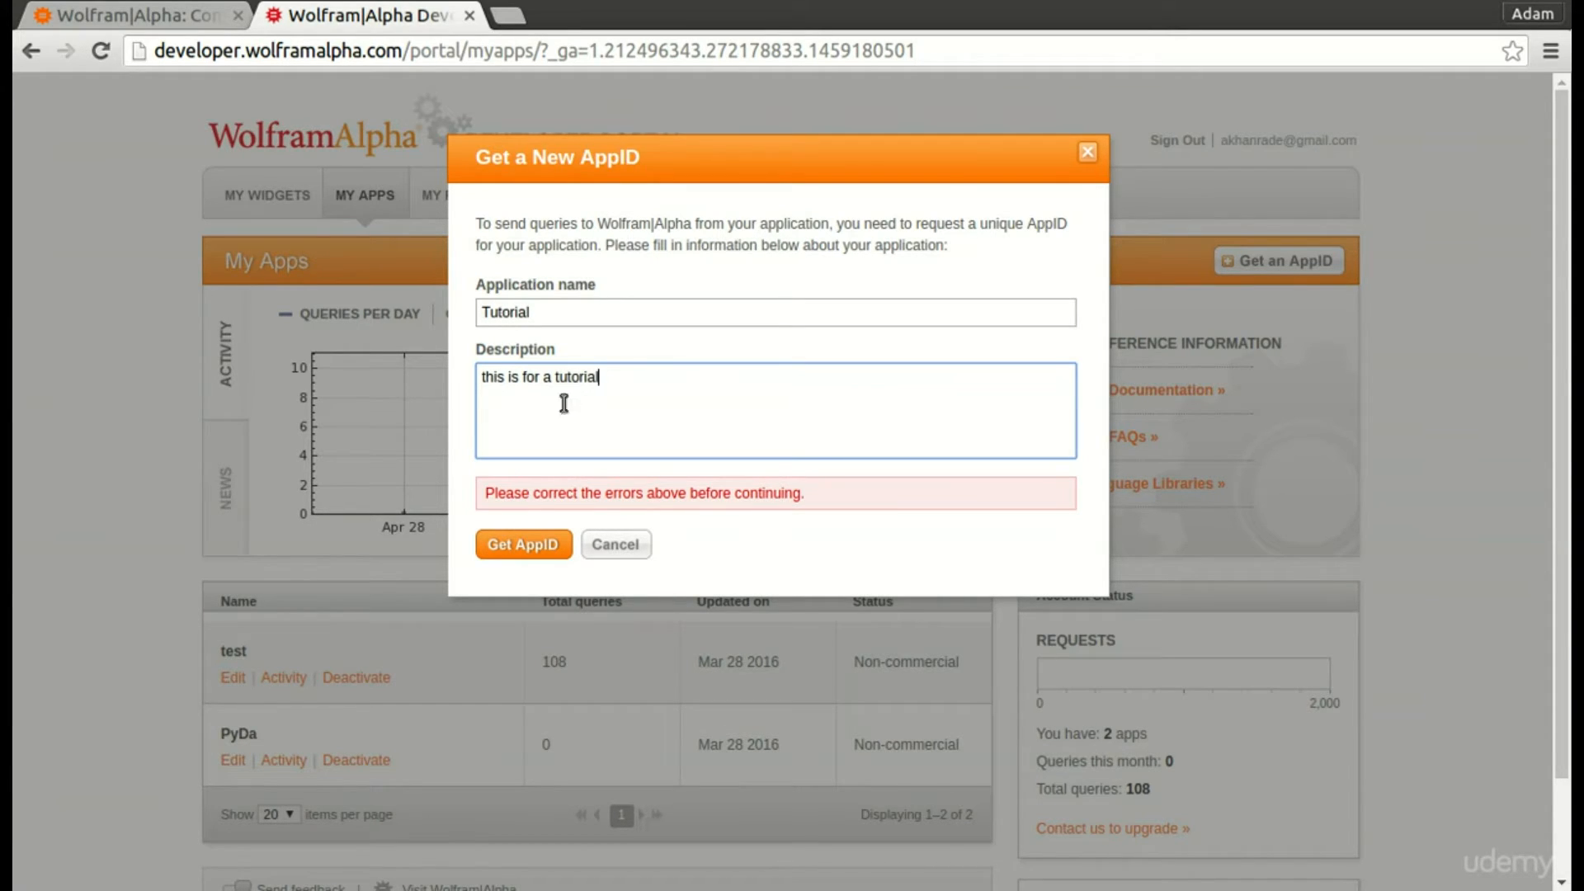
pyautogui.click(522, 544)
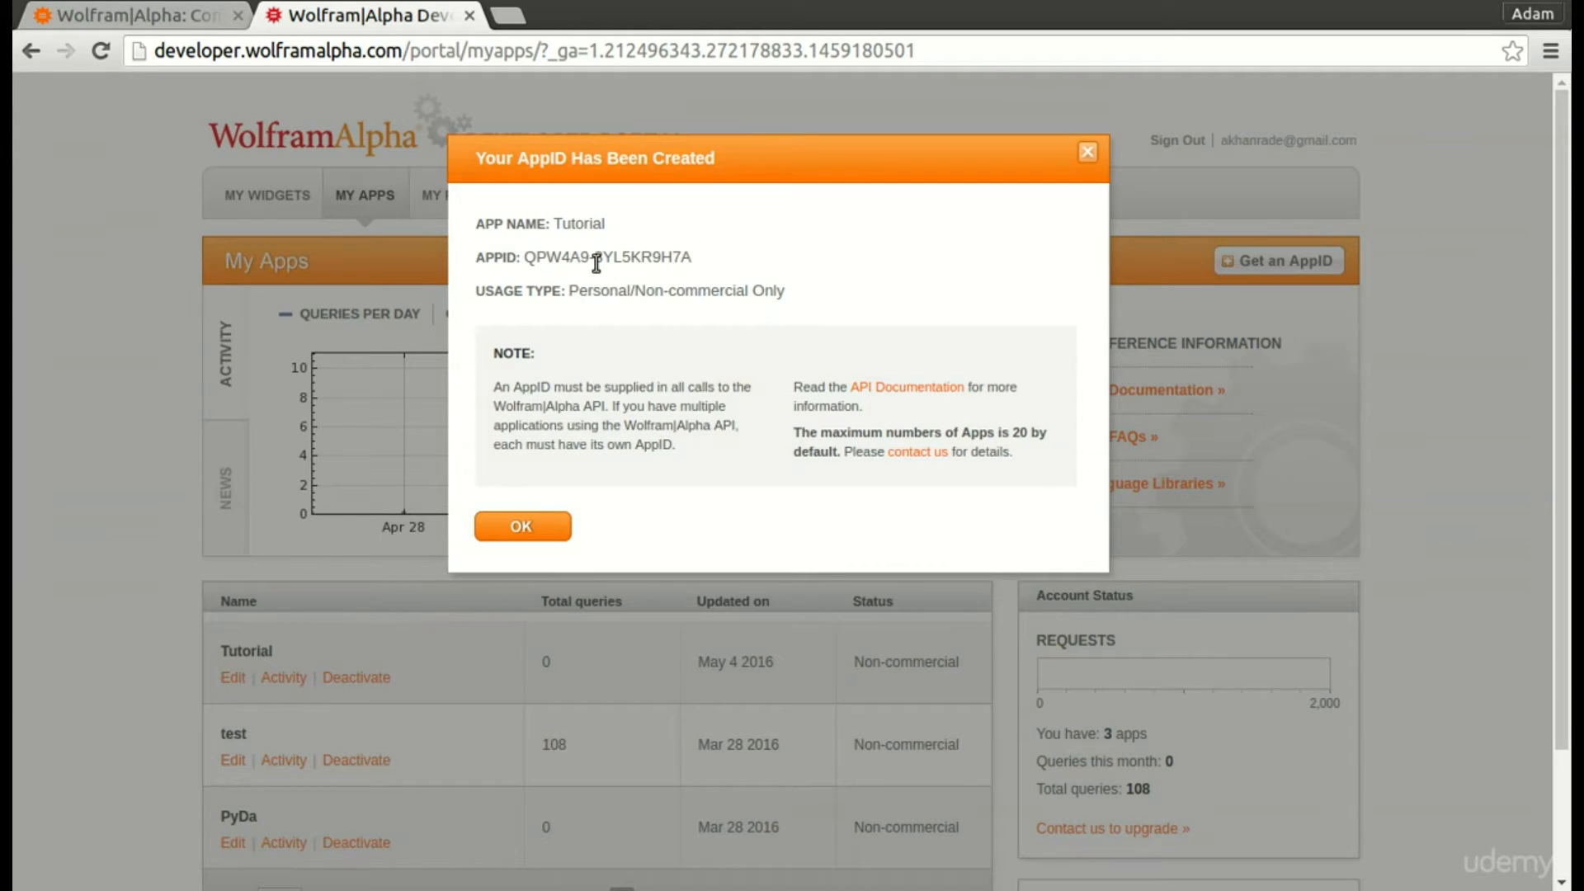
pyautogui.moveTo(651, 275)
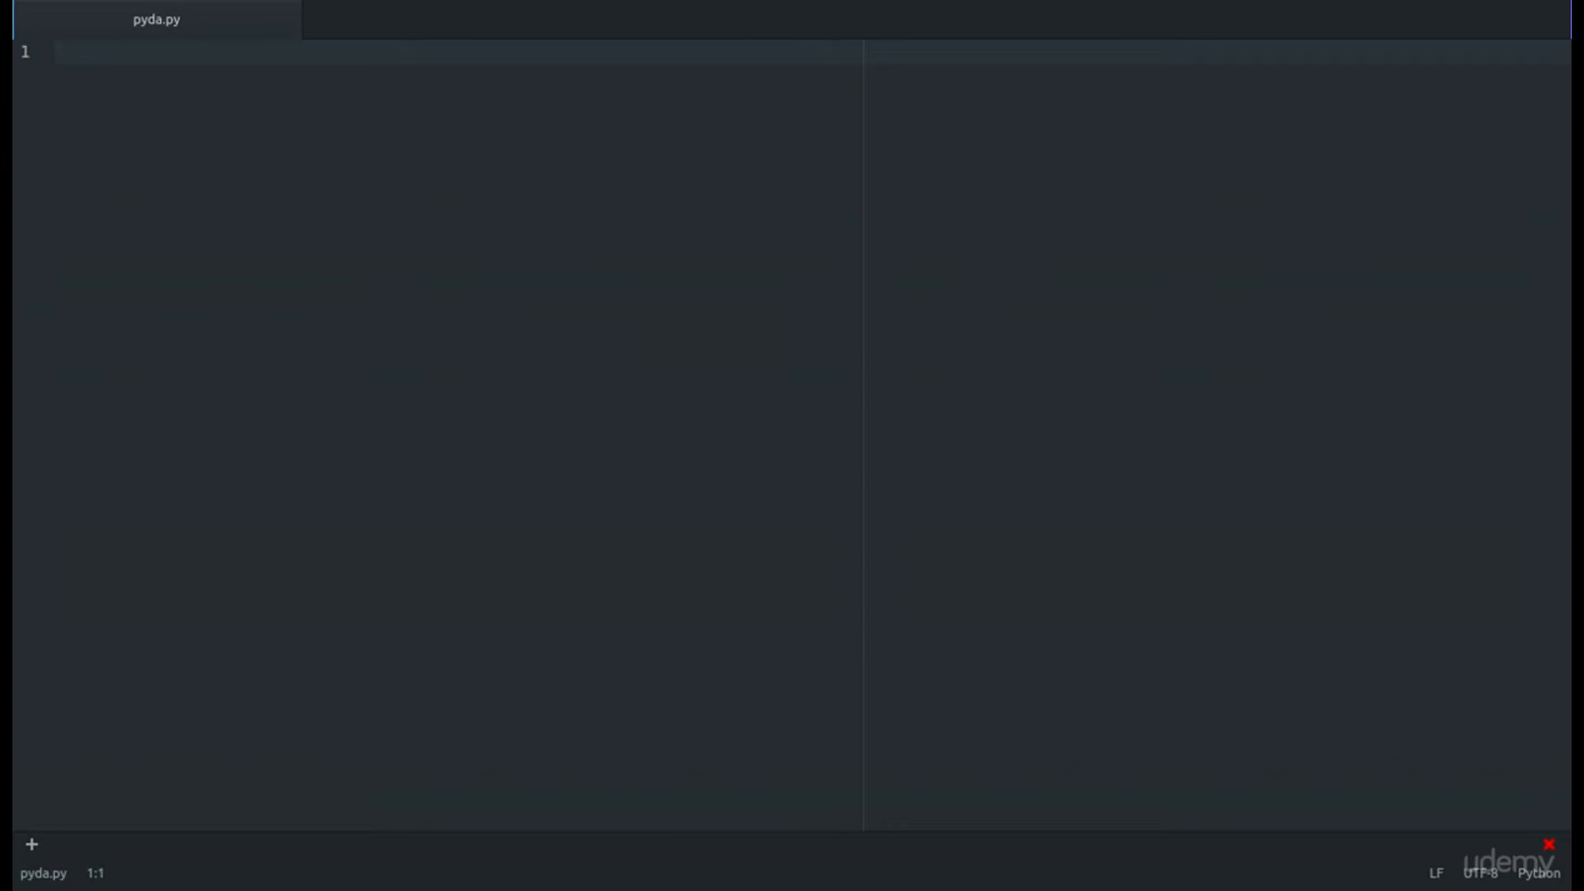
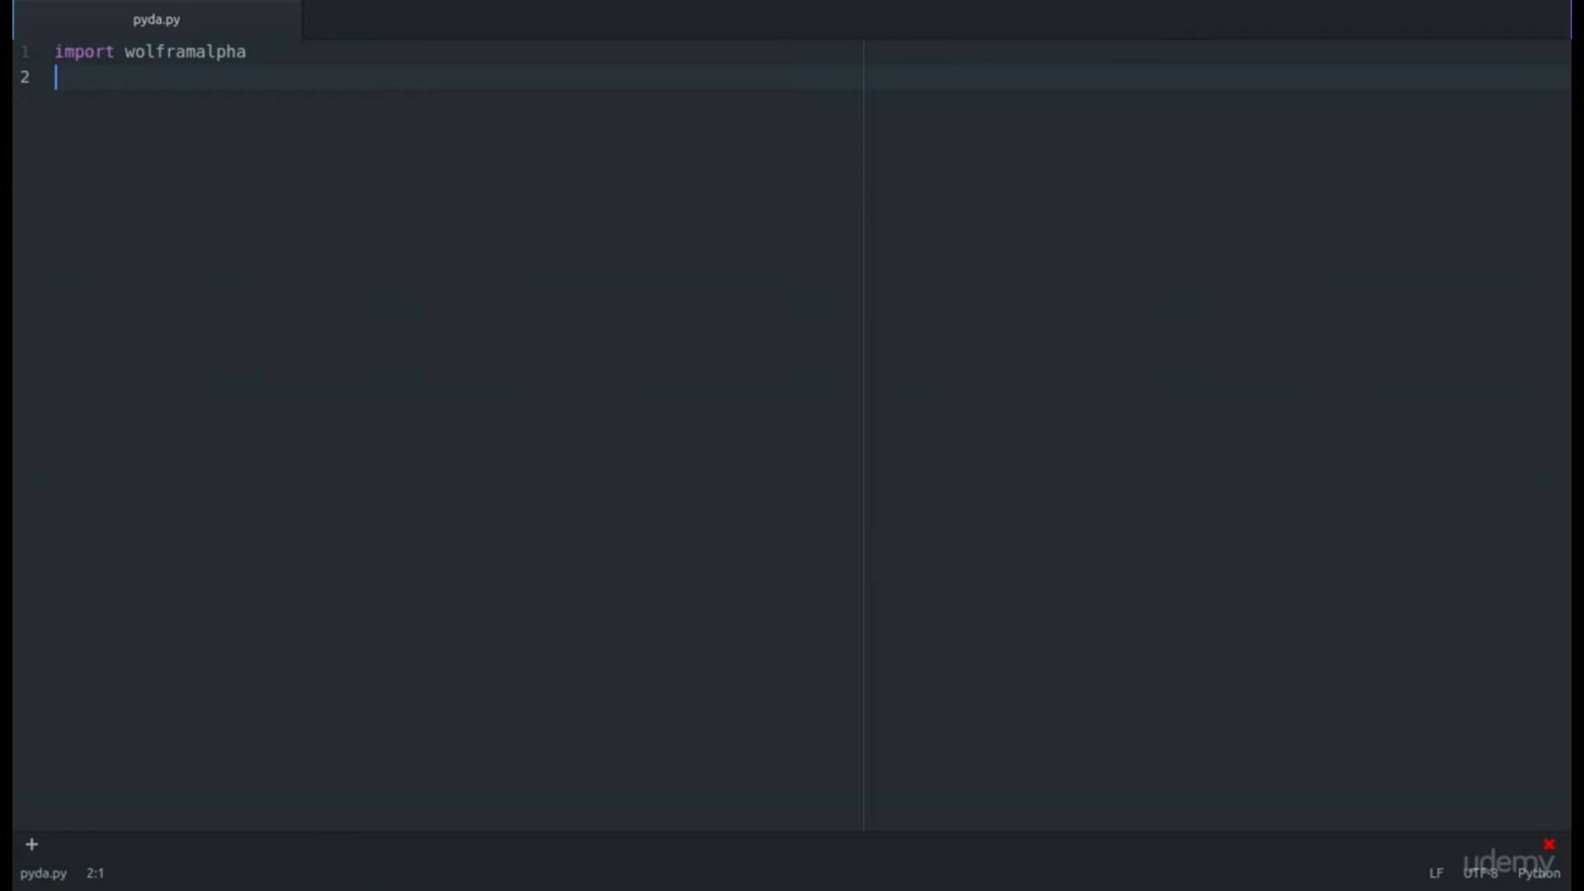
# - Write 'import wolframalpha' on line 1 of pyda.py, followed by a blank line
pyautogui.press('enter')
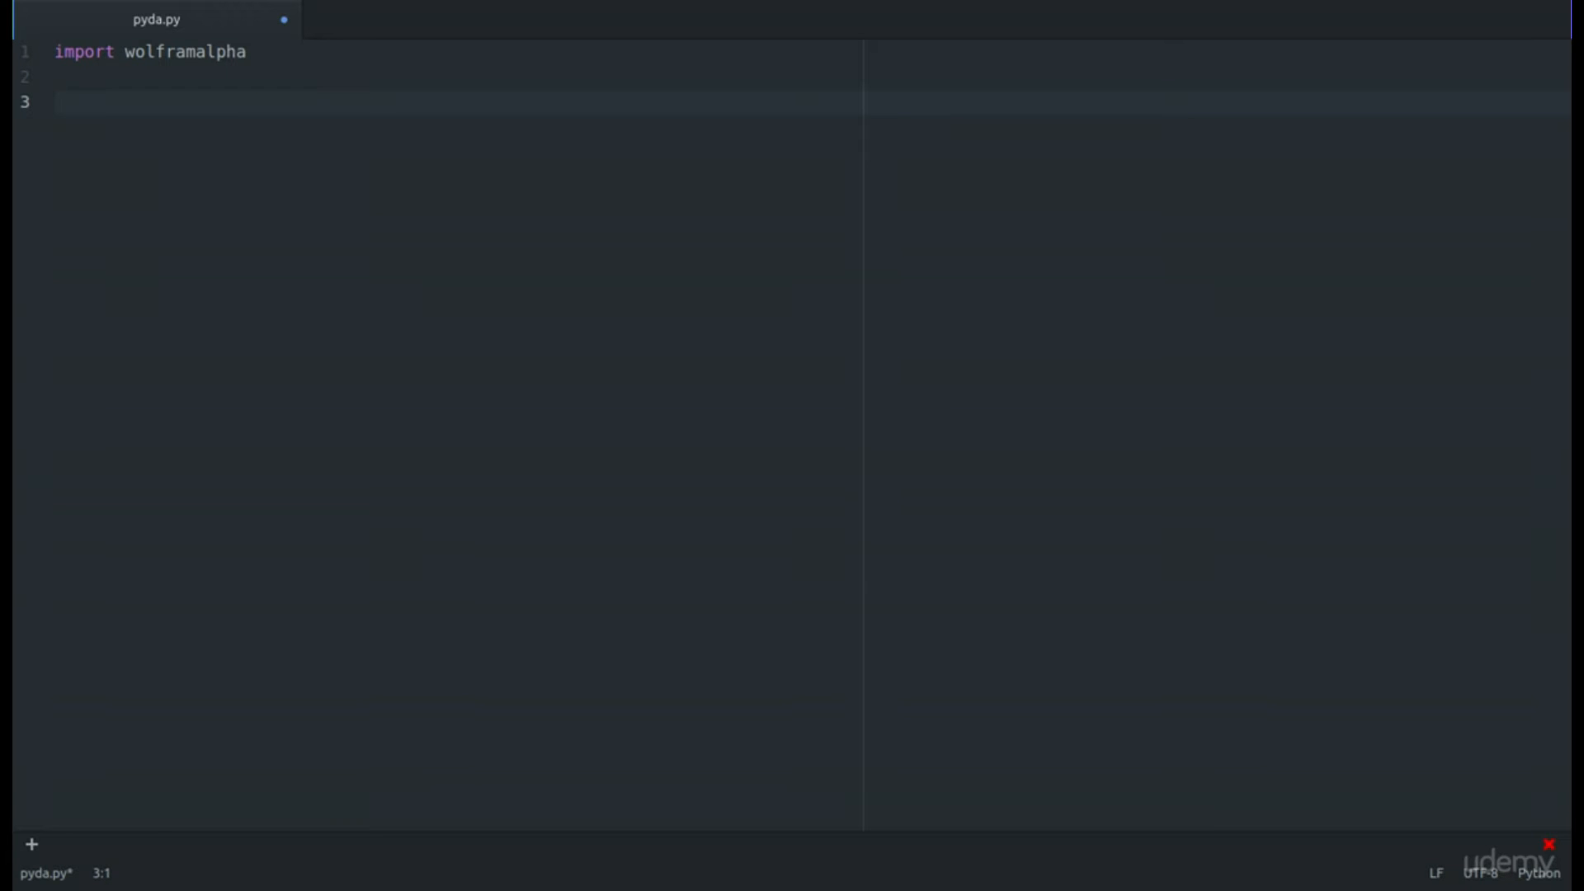
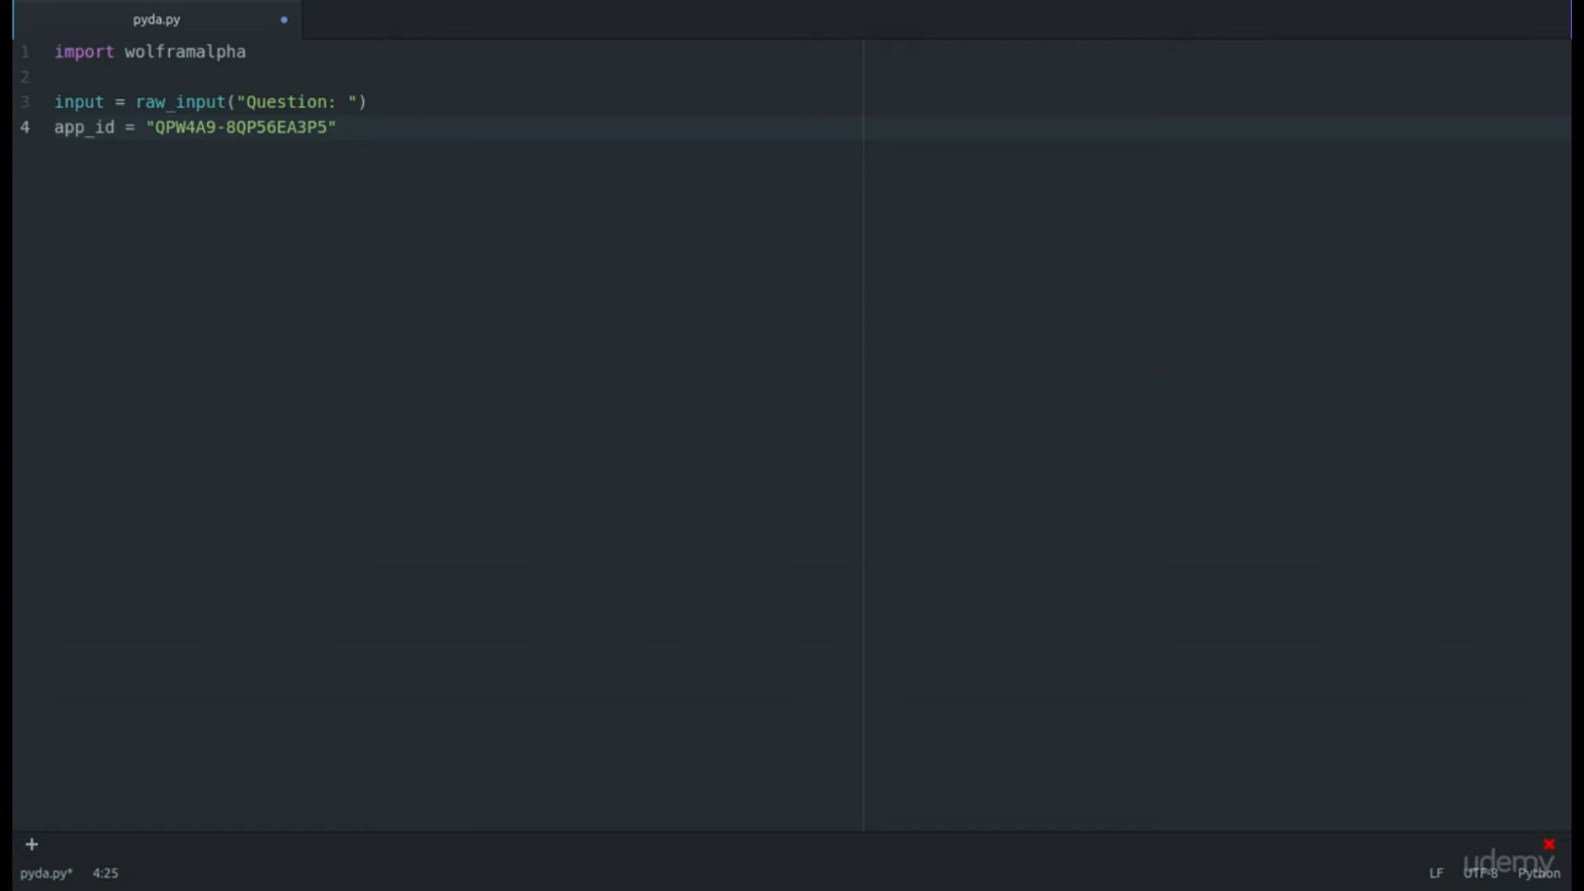
# - Add client = wolframalpha.Client(app_id) on line 5 of pyda.py
pyautogui.click(298, 127)
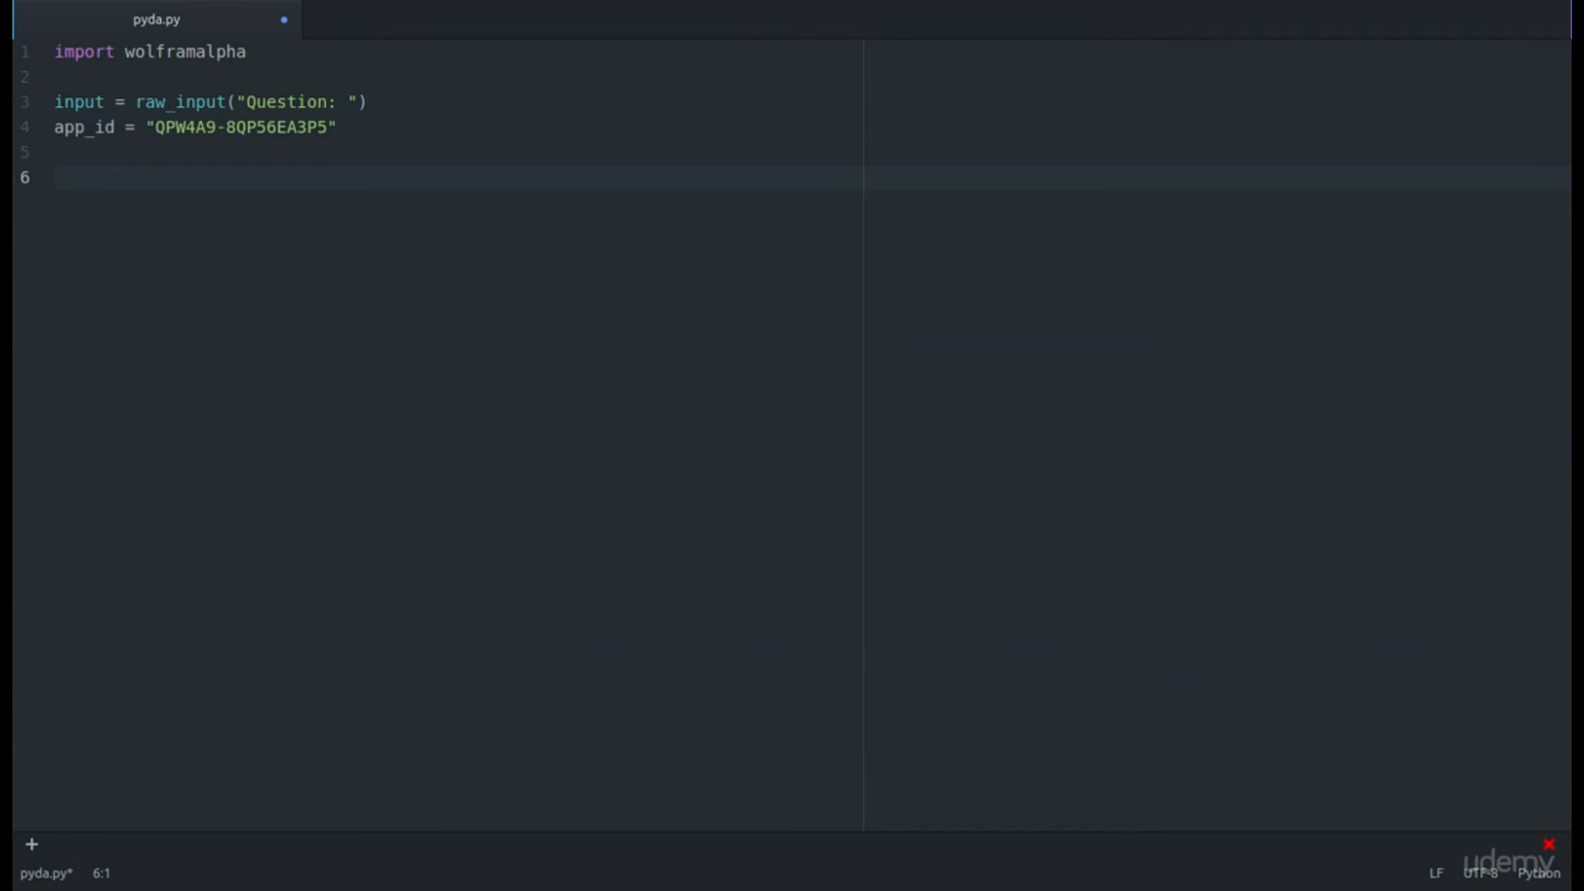
pyautogui.click(58, 177)
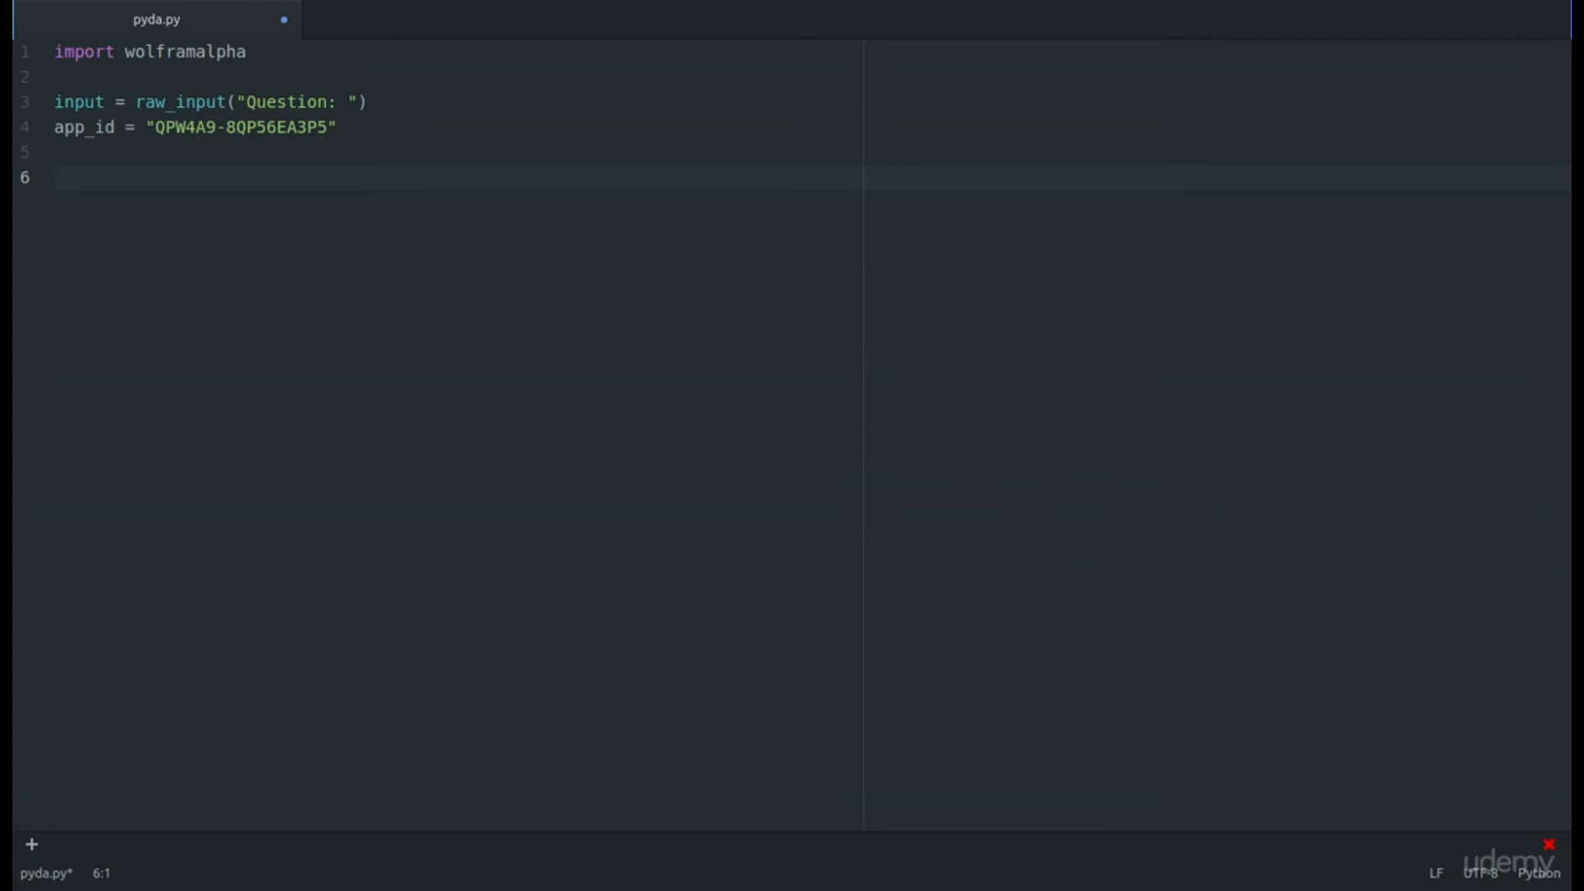
pyautogui.write('cli')
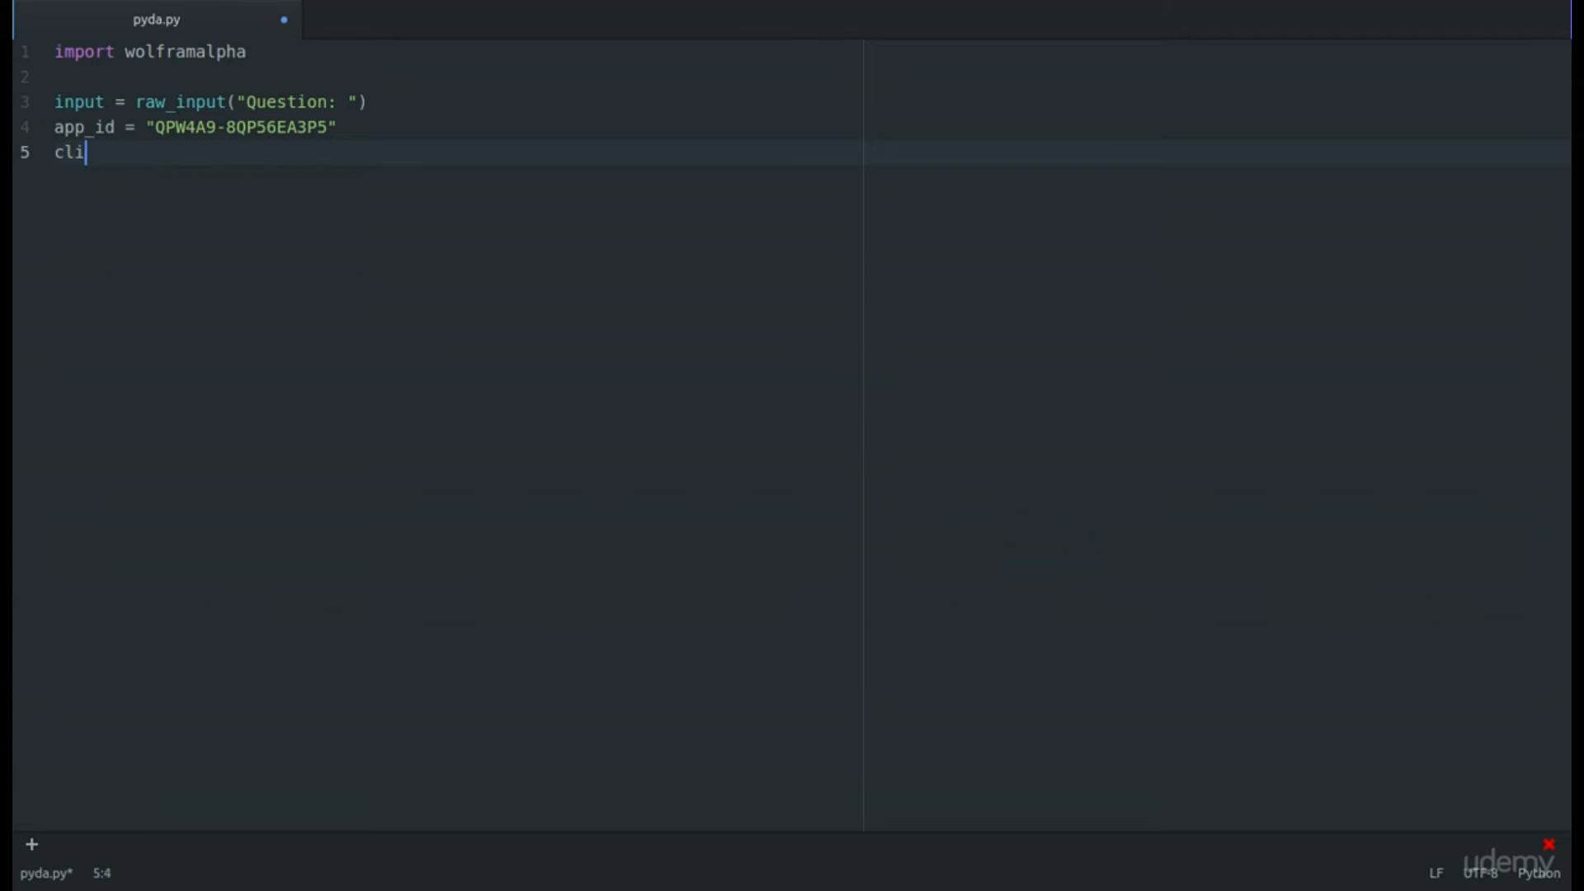
pyautogui.write('ent =')
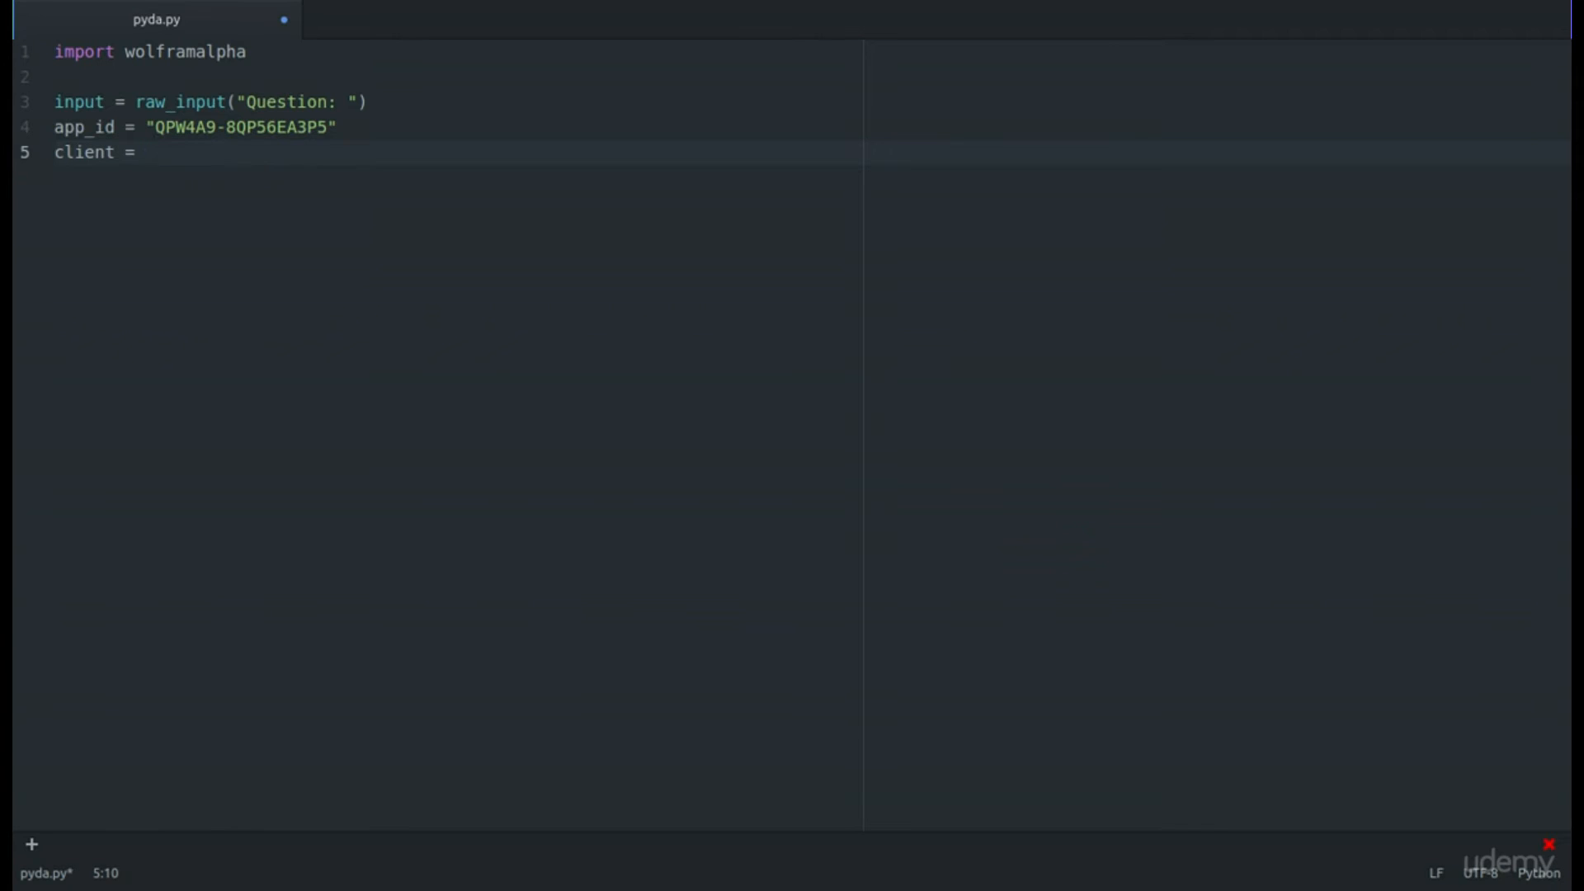
pyautogui.write('wolframalpha')
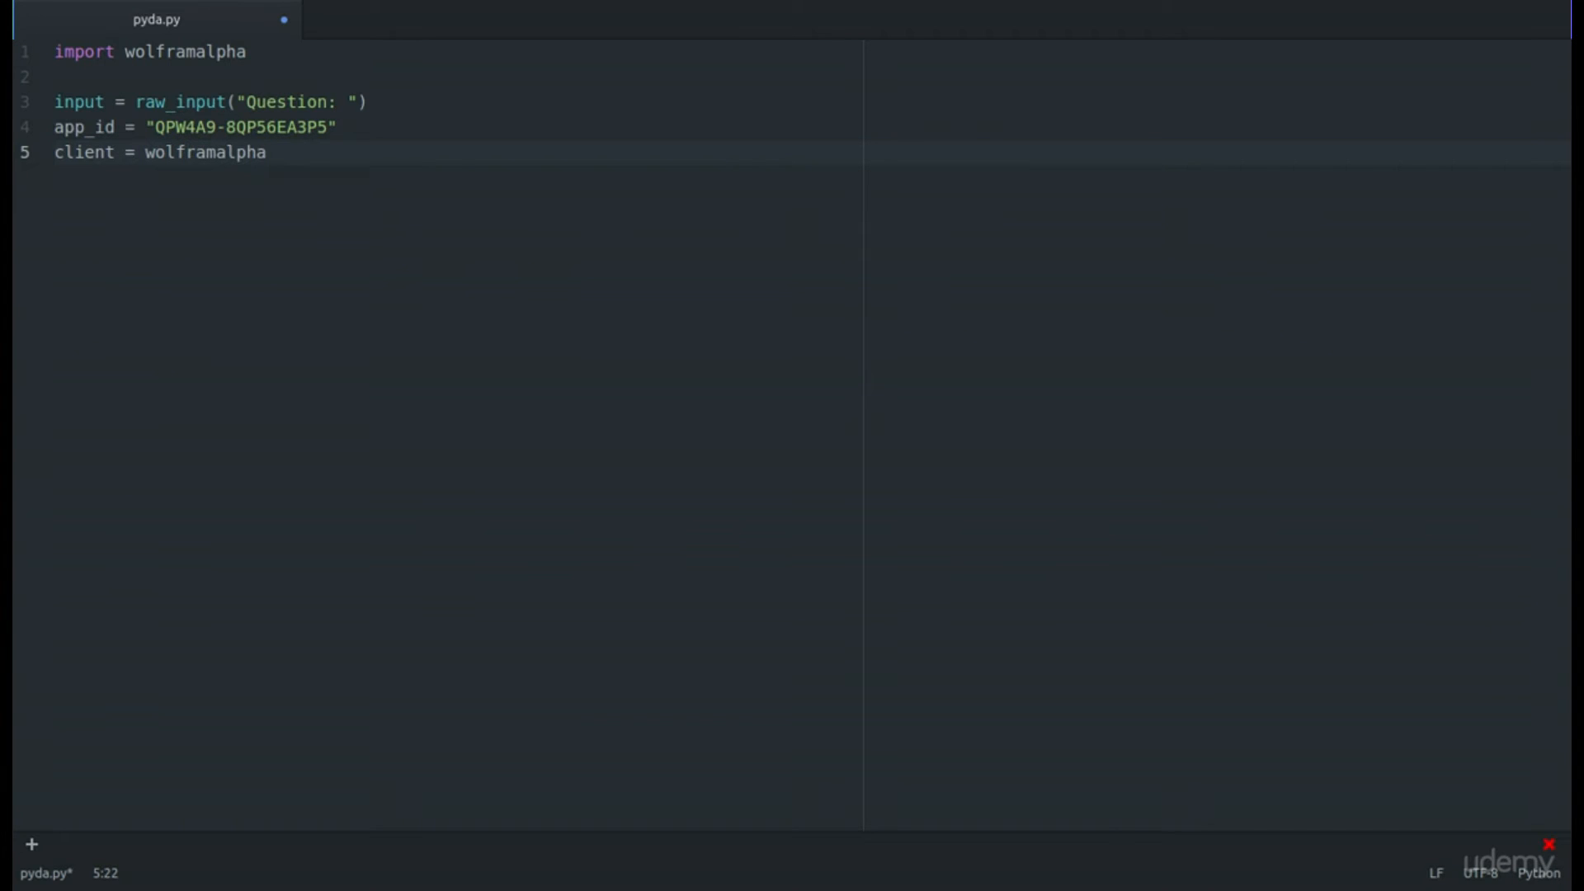
pyautogui.write('.Client(')
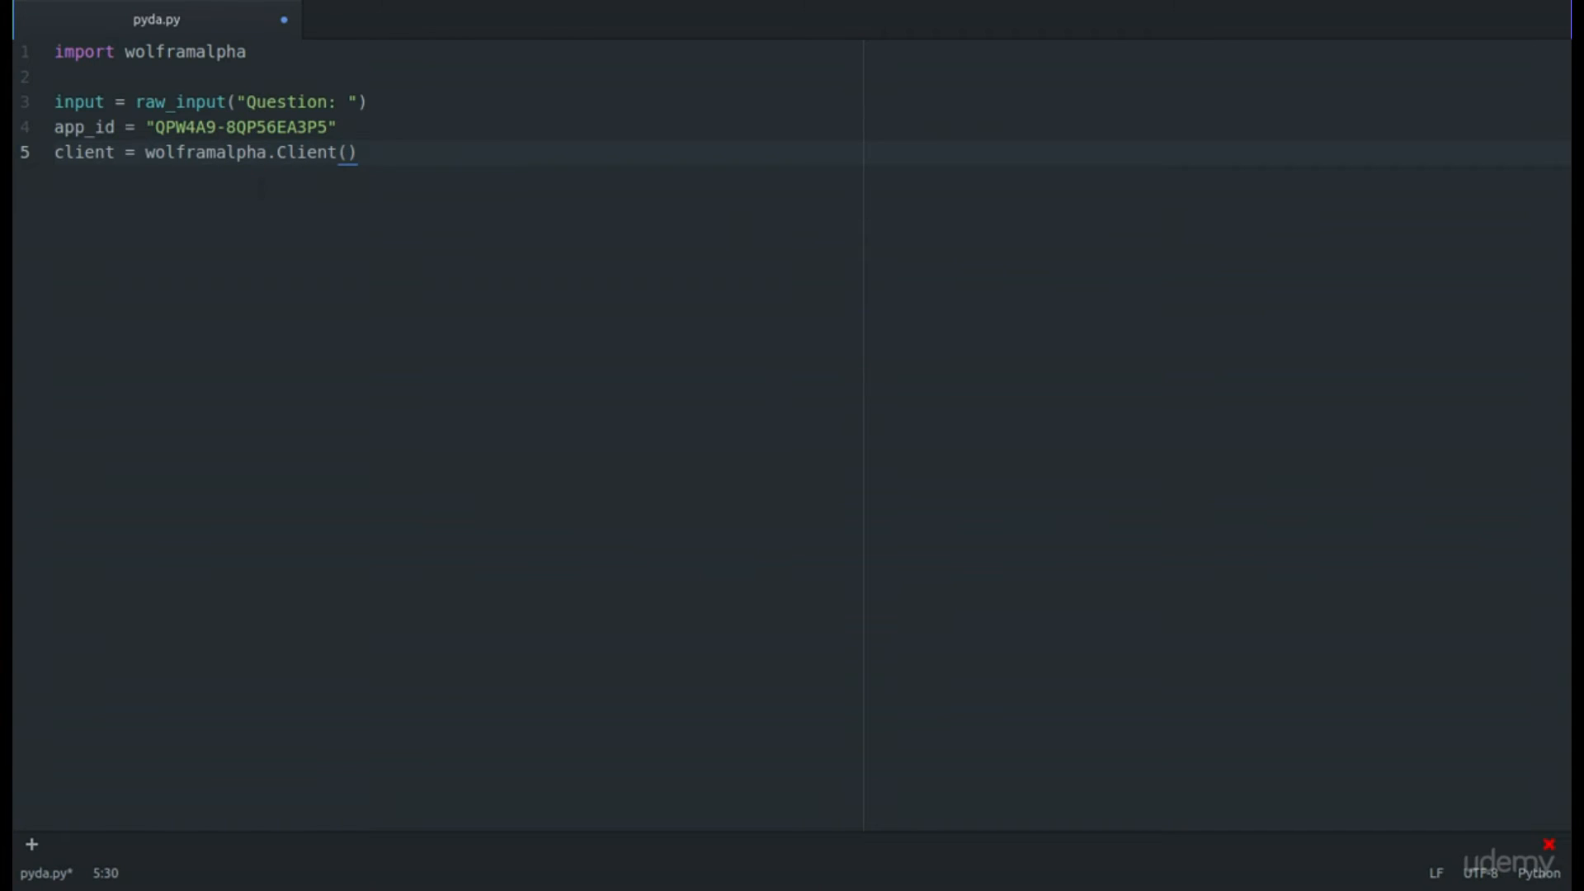
pyautogui.write('app_id')
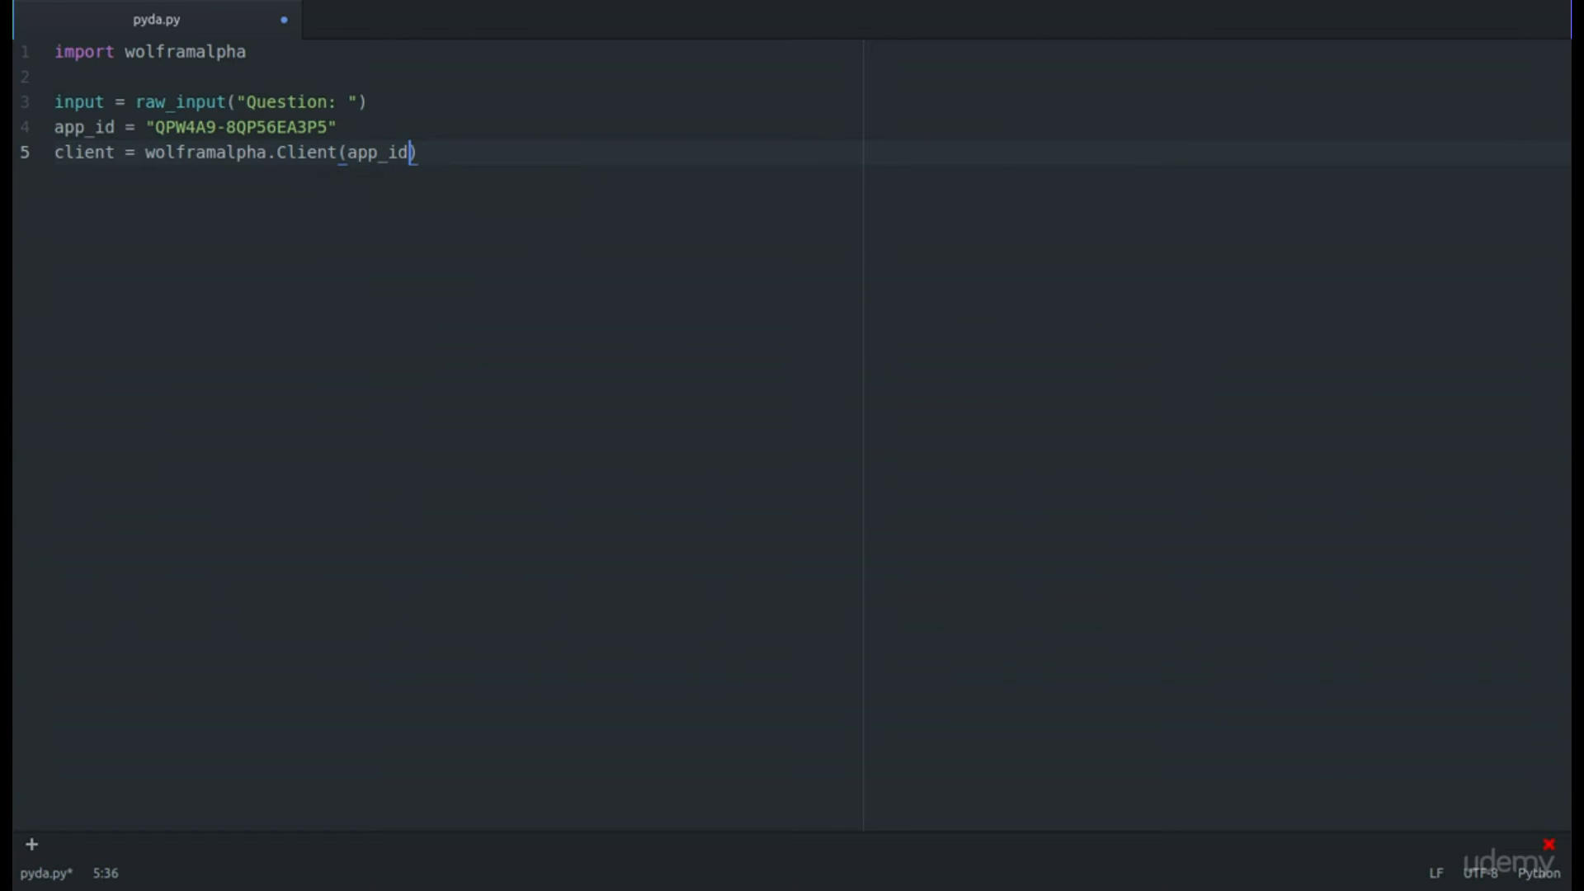
pyautogui.write(')')
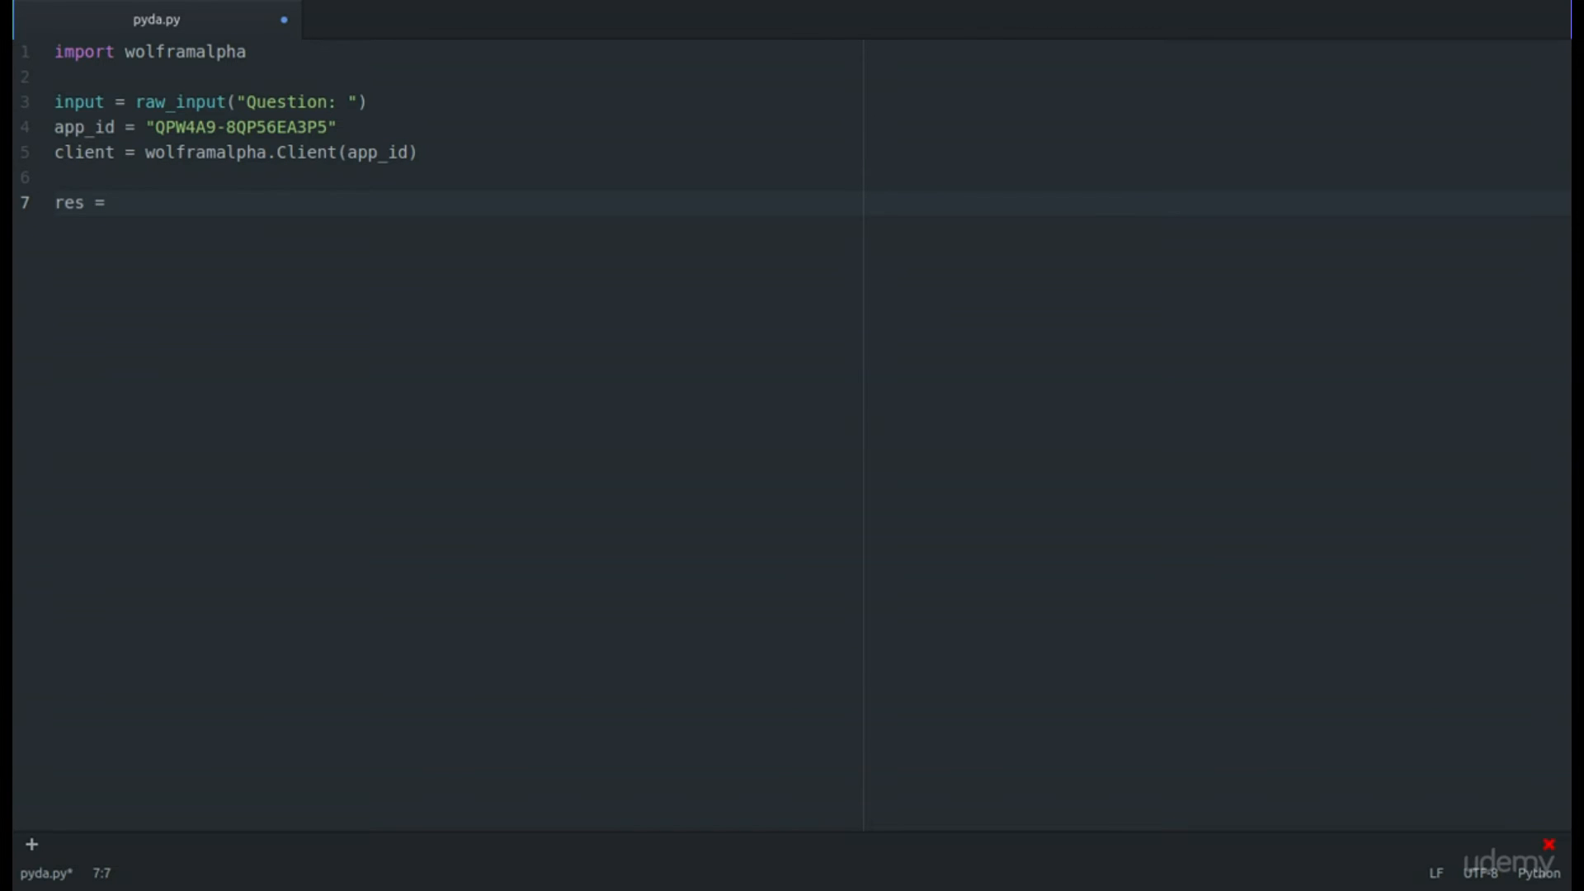
# - Write res = client.query(input) on line 7, then start a new line
pyautogui.write('c')
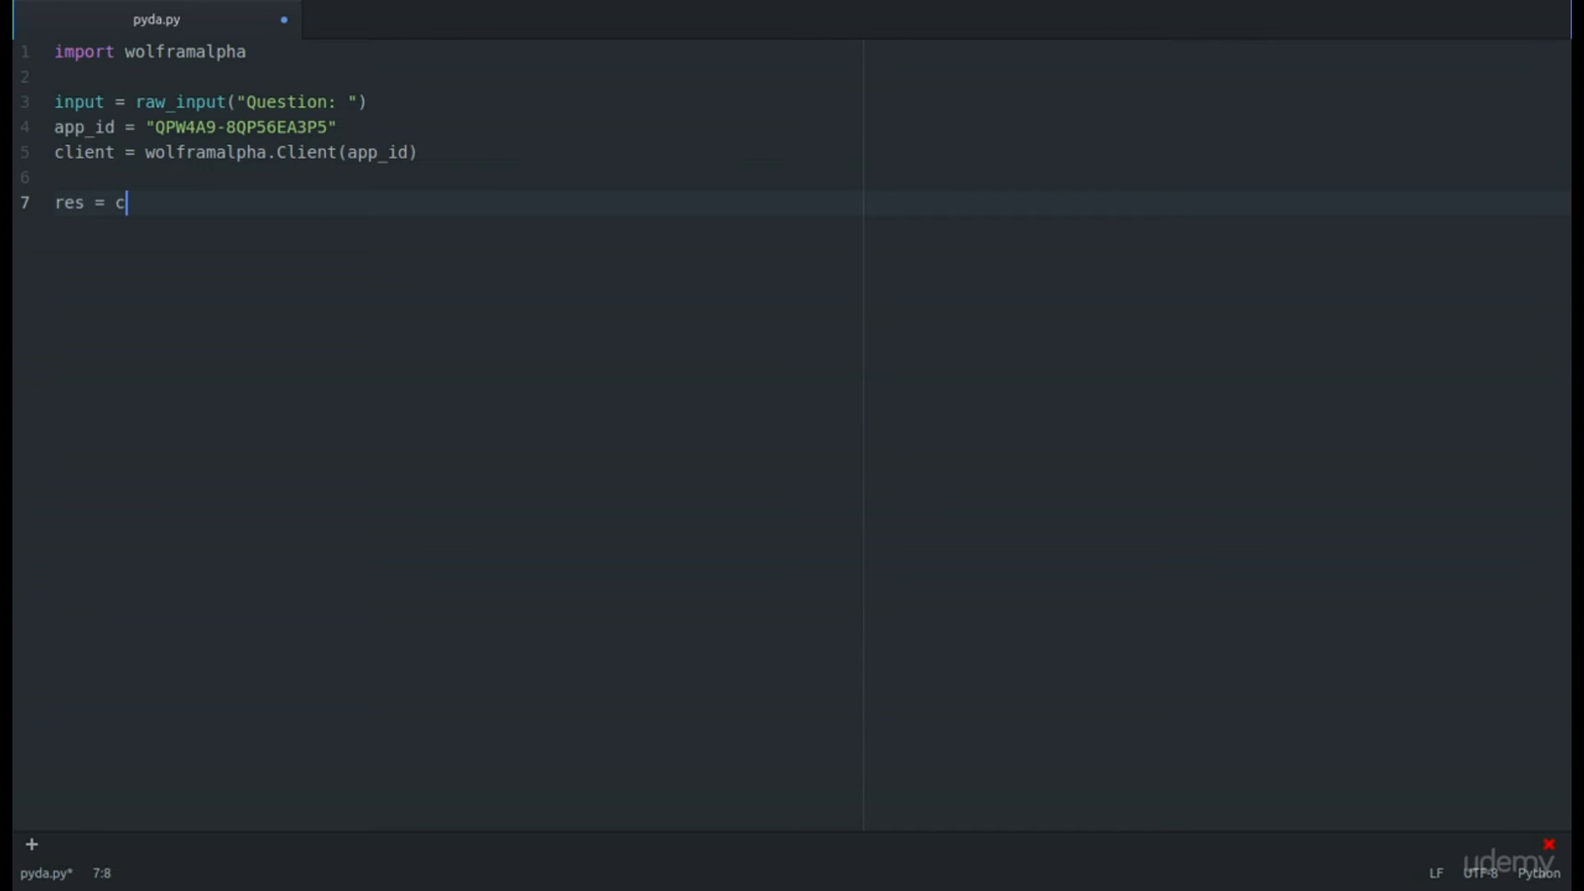
pyautogui.write('lient')
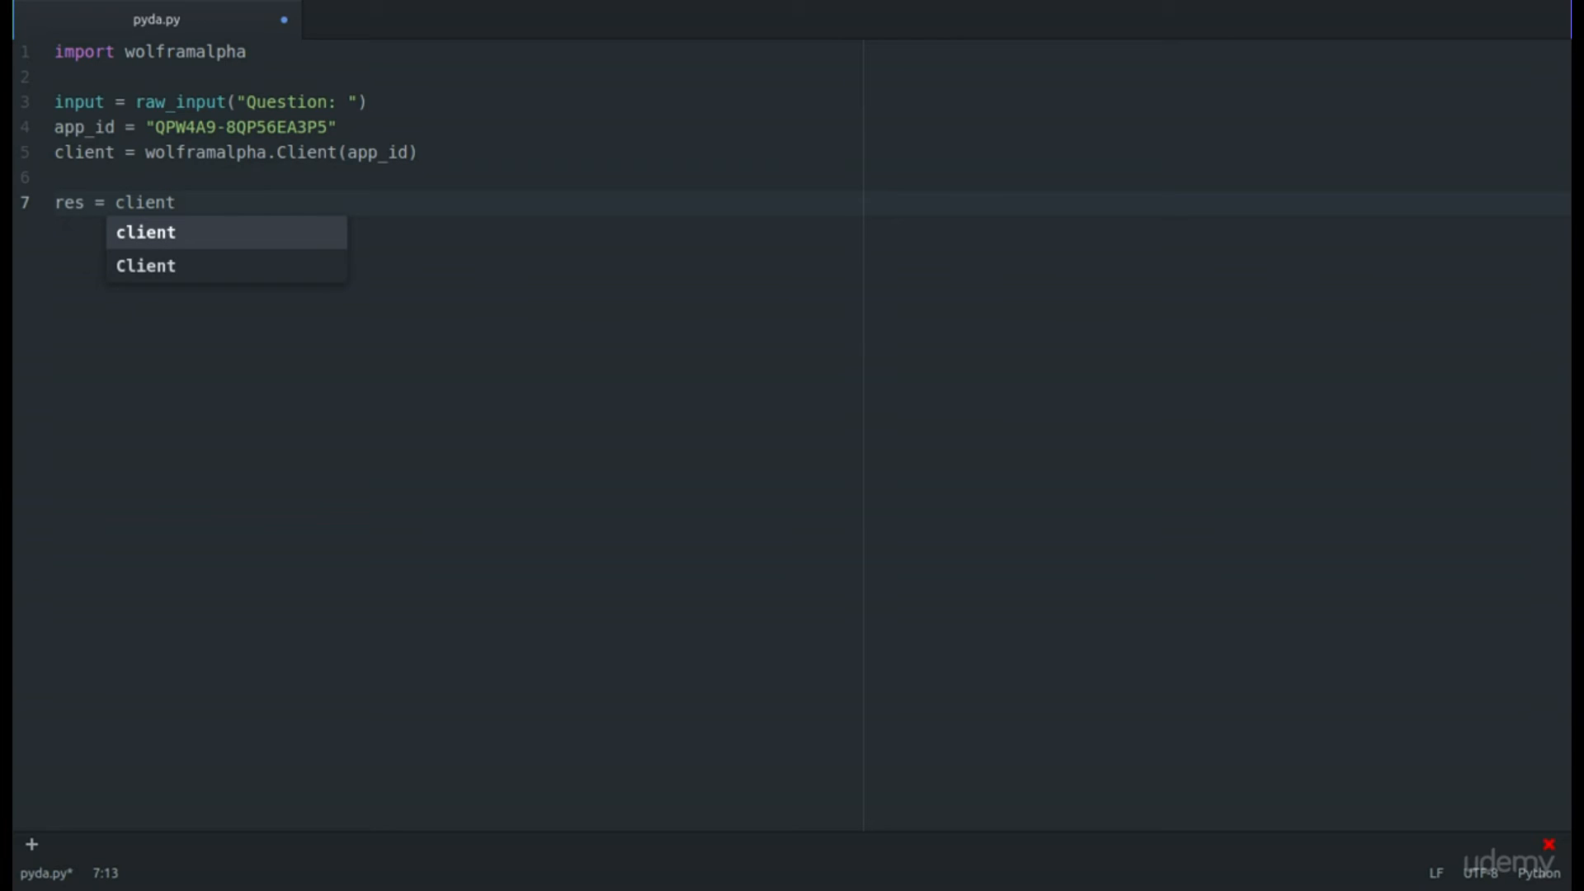
pyautogui.write('.que')
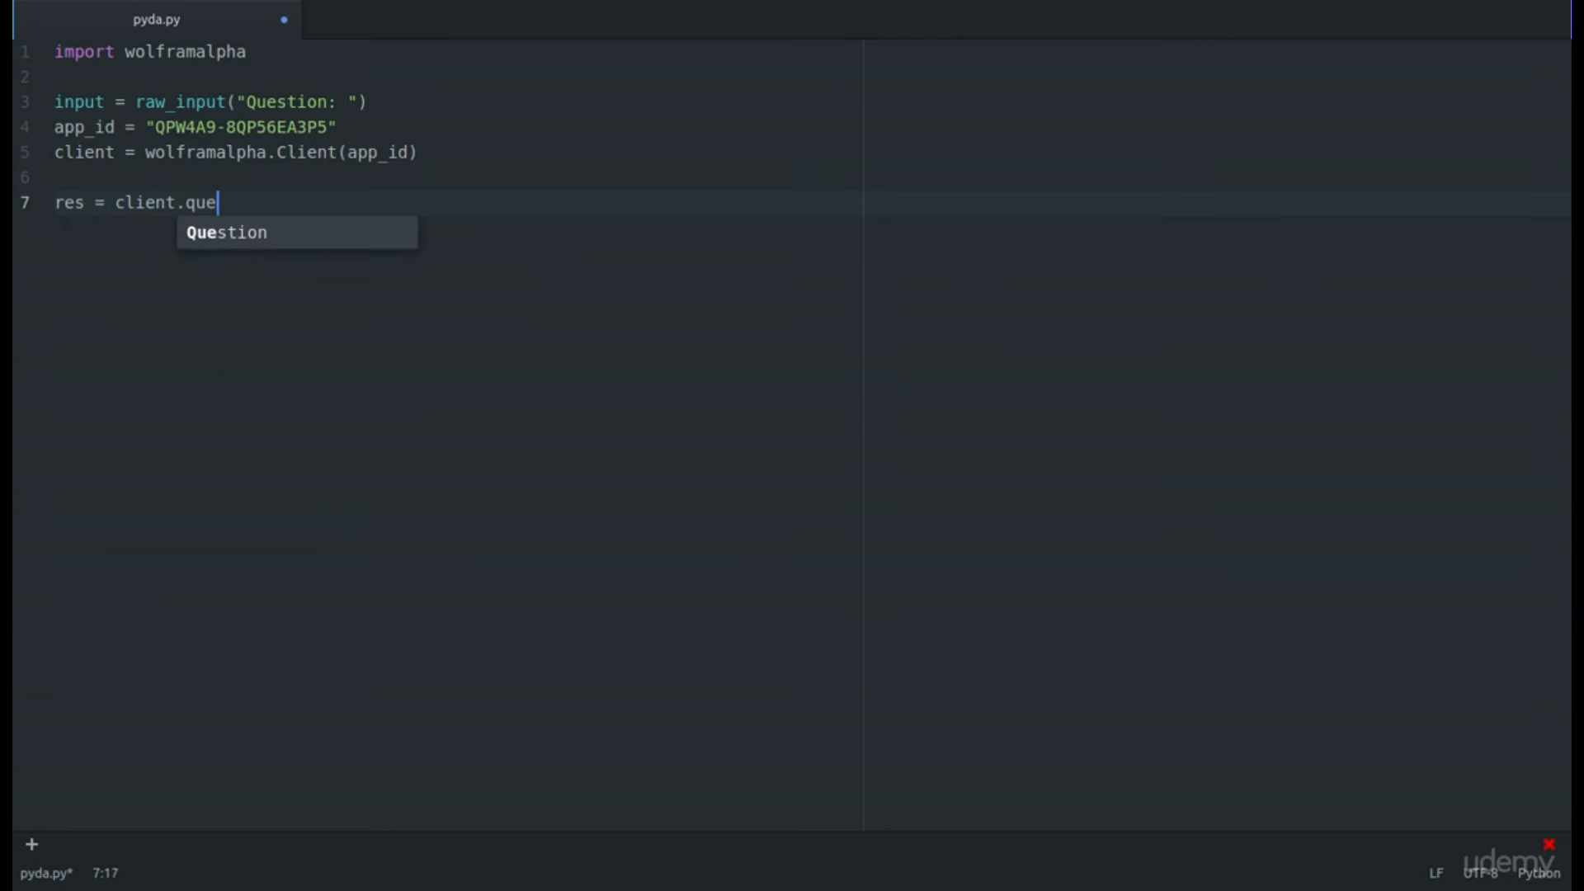
pyautogui.write('ry()')
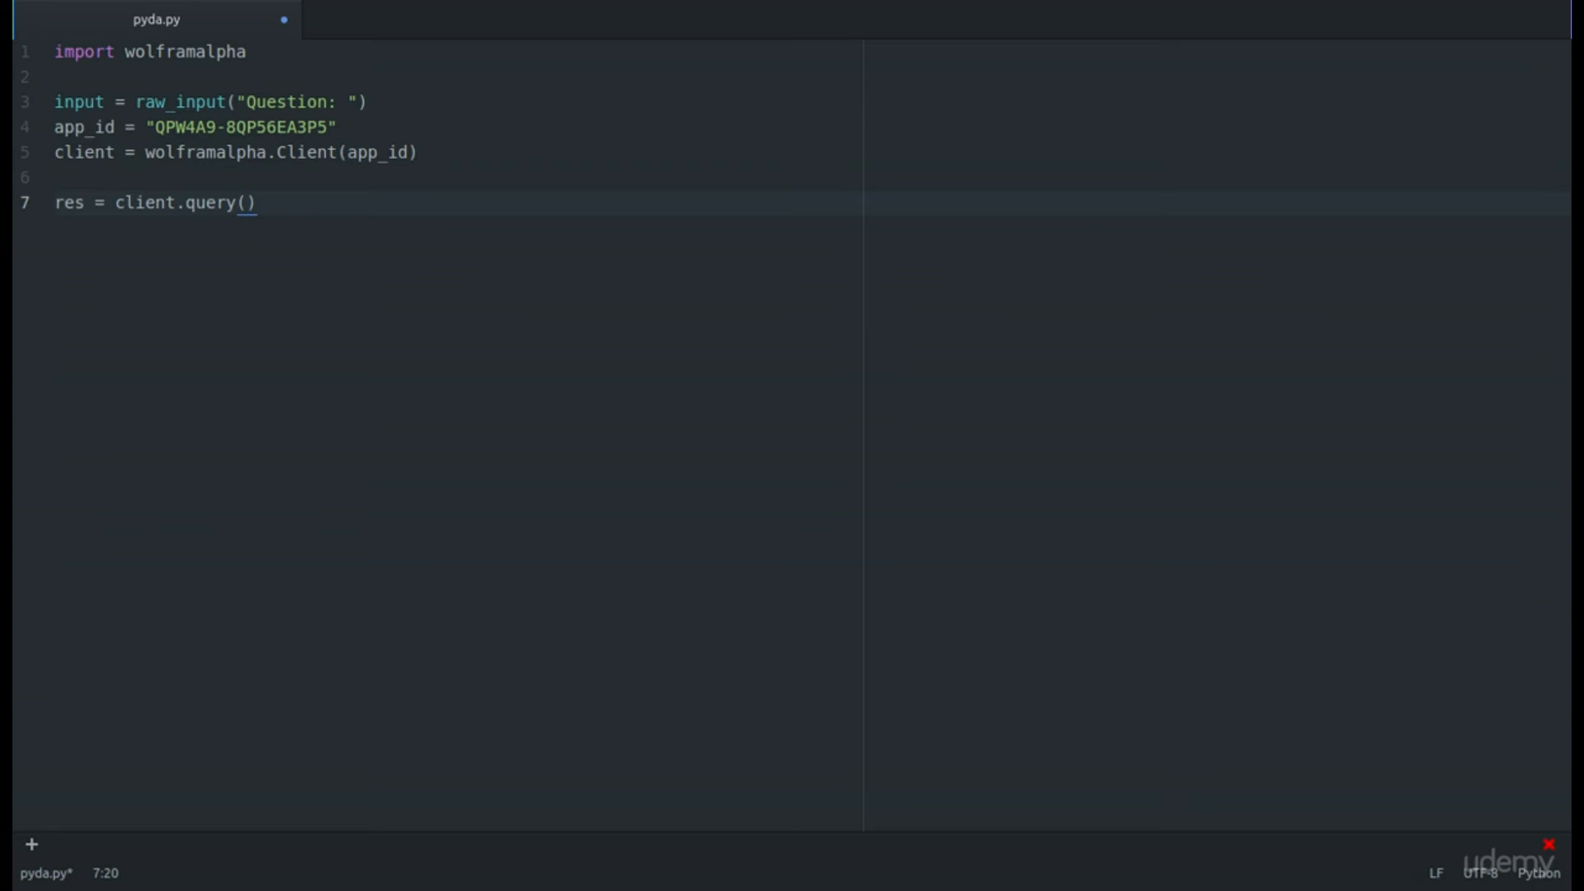
pyautogui.write('in')
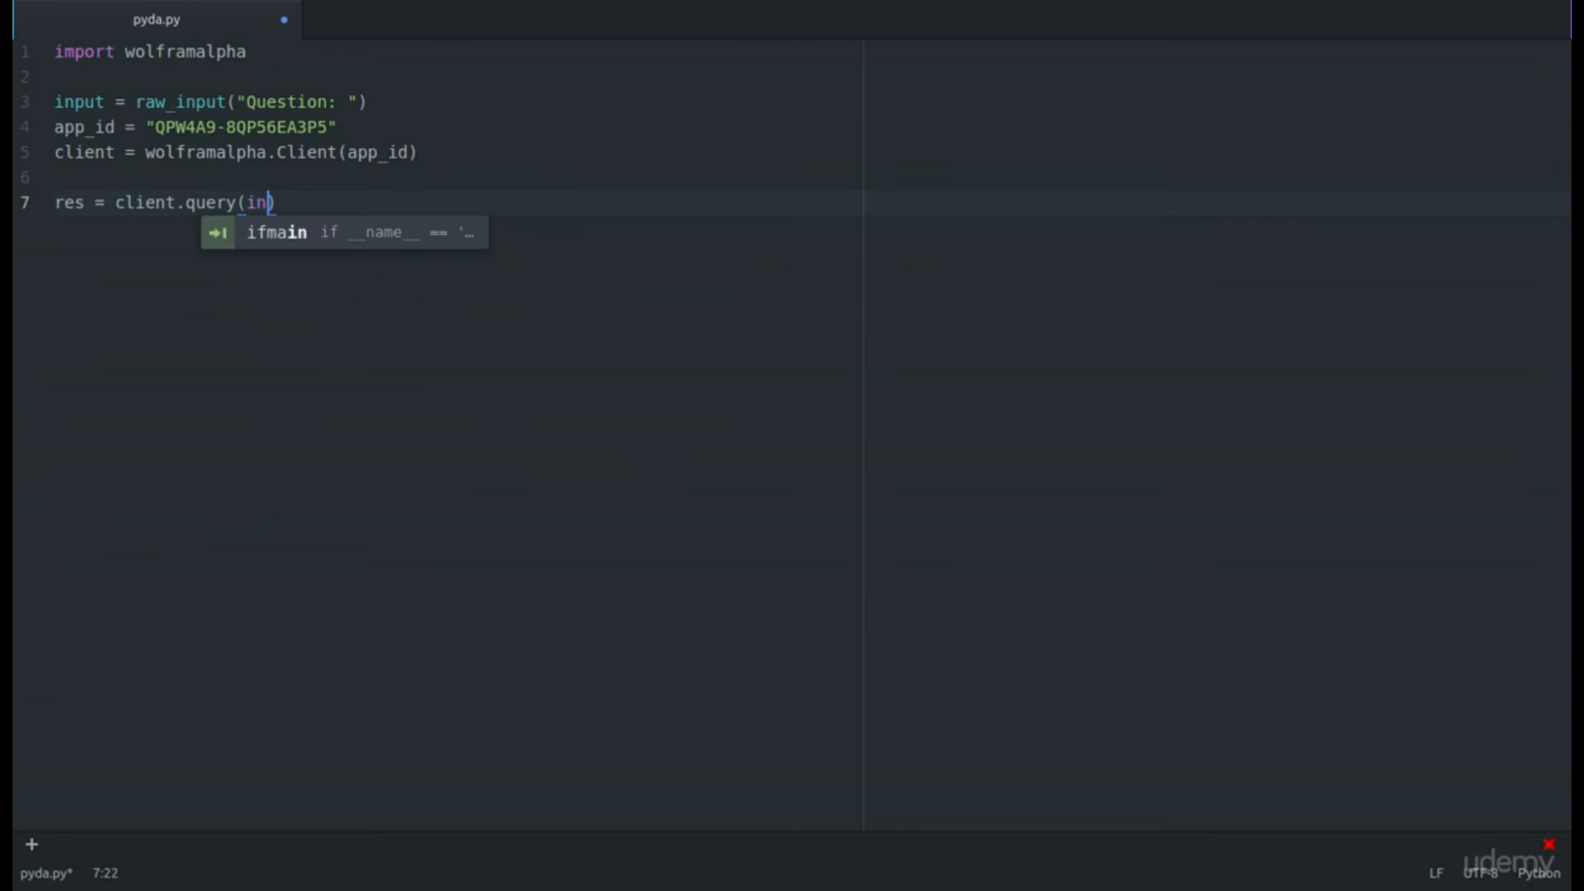
pyautogui.write('put')
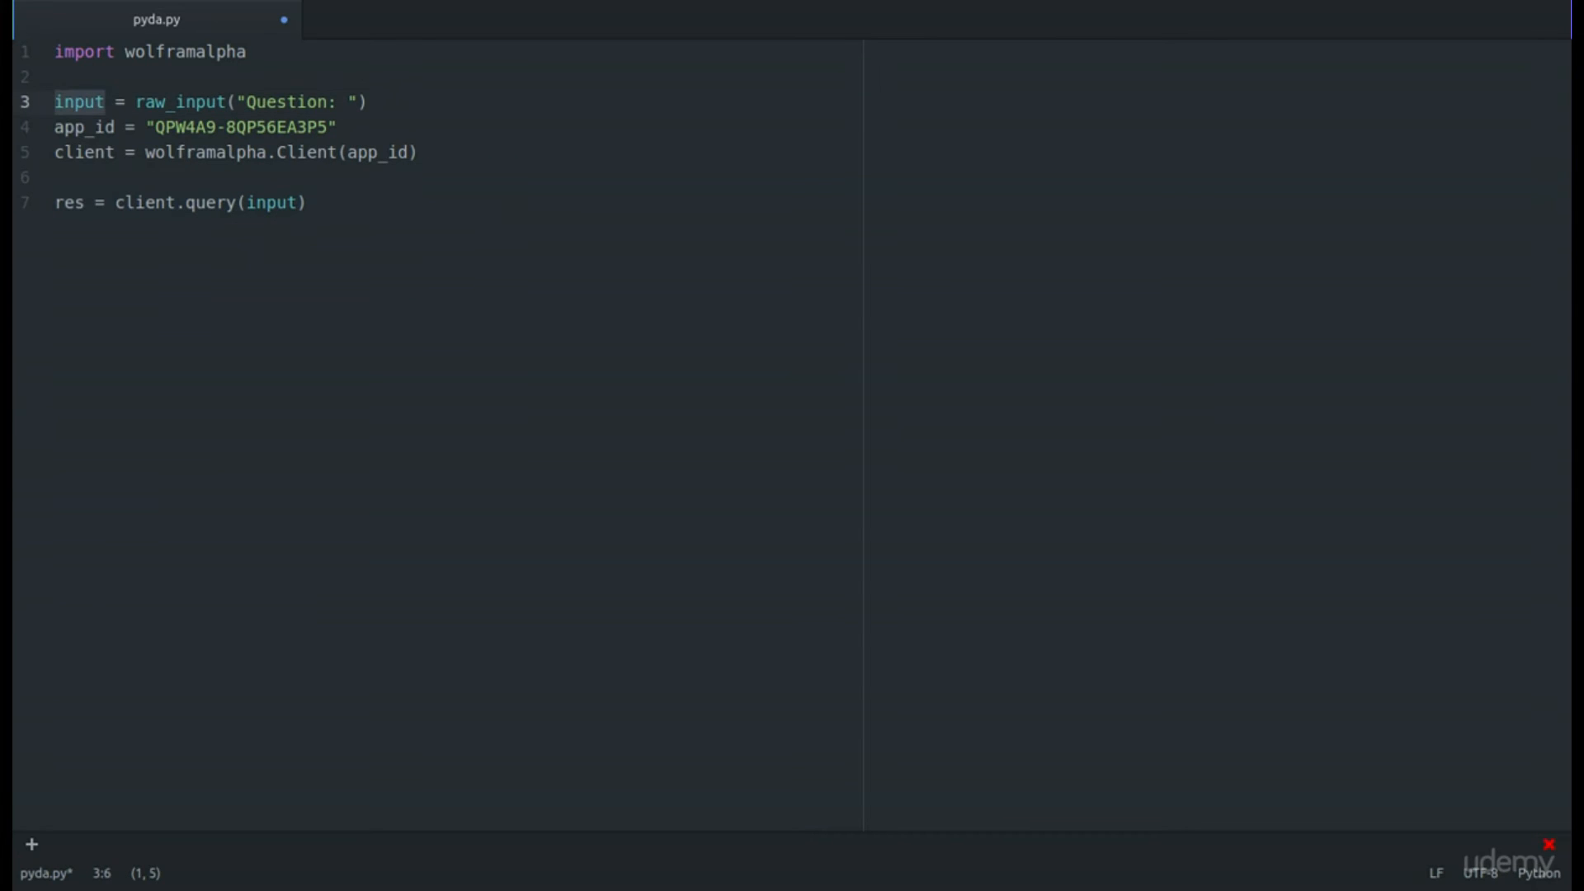
pyautogui.click(308, 202)
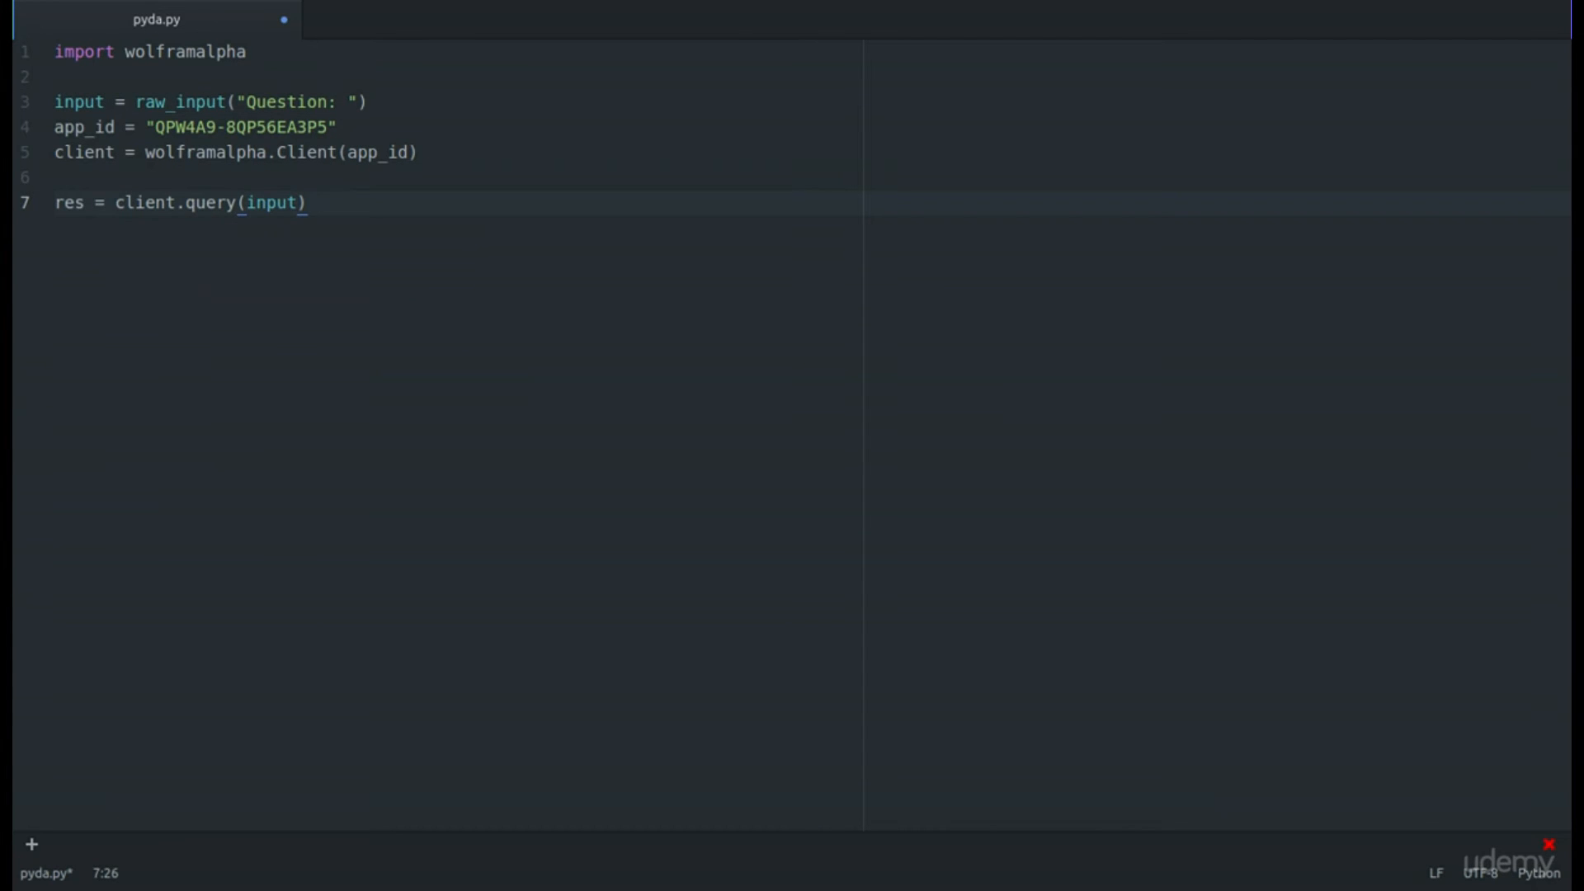
pyautogui.press('enter')
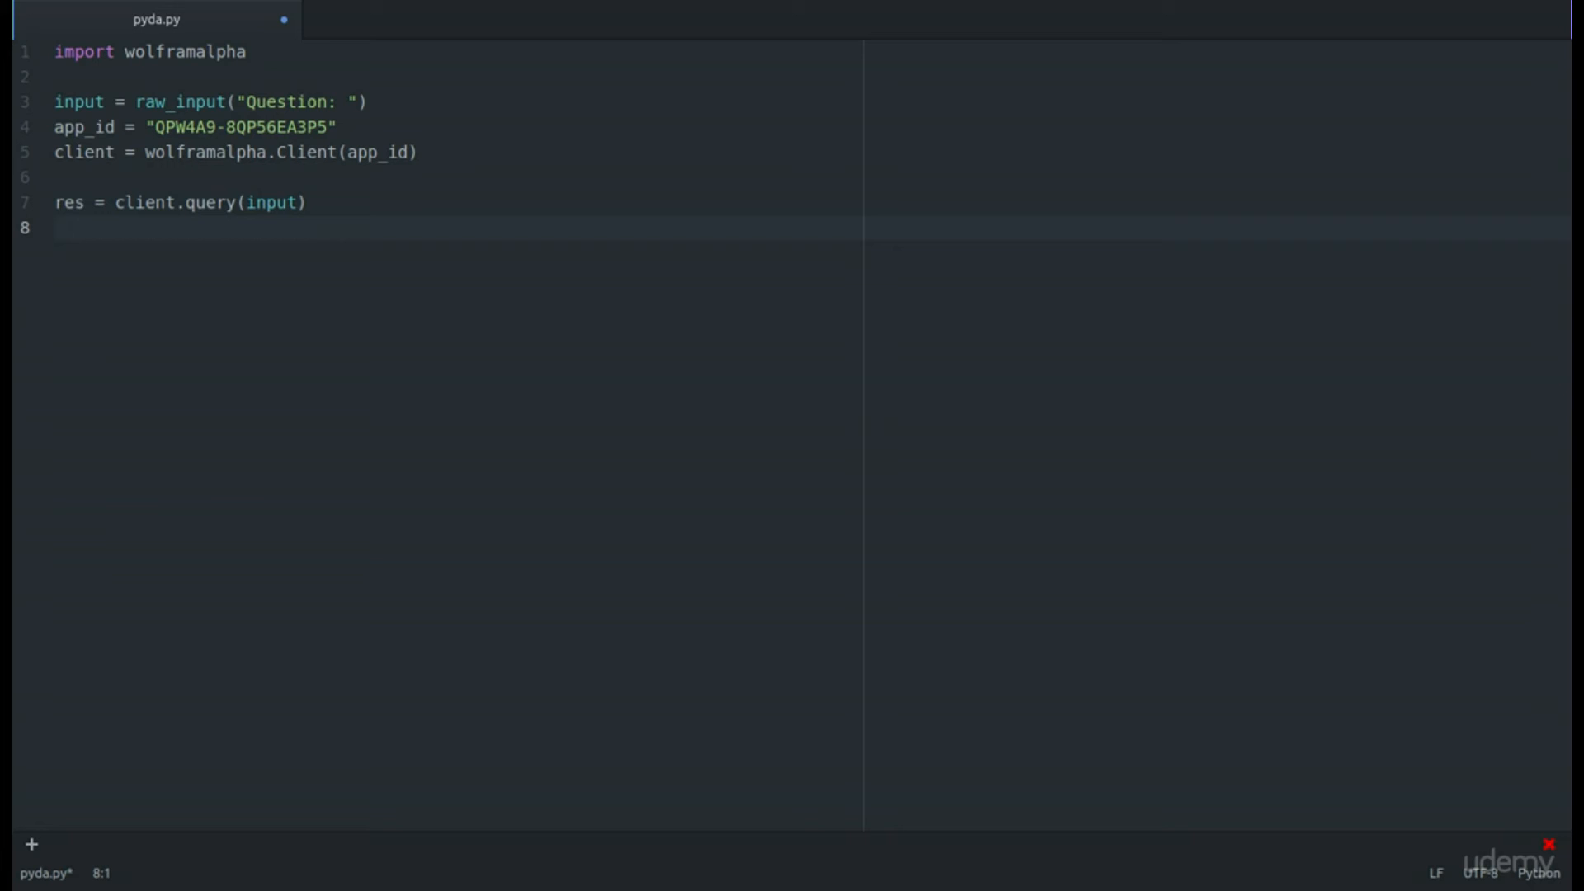
# - Add answer = next(res.results).text and a print answer line
pyautogui.write('answer = next(res.results).text')
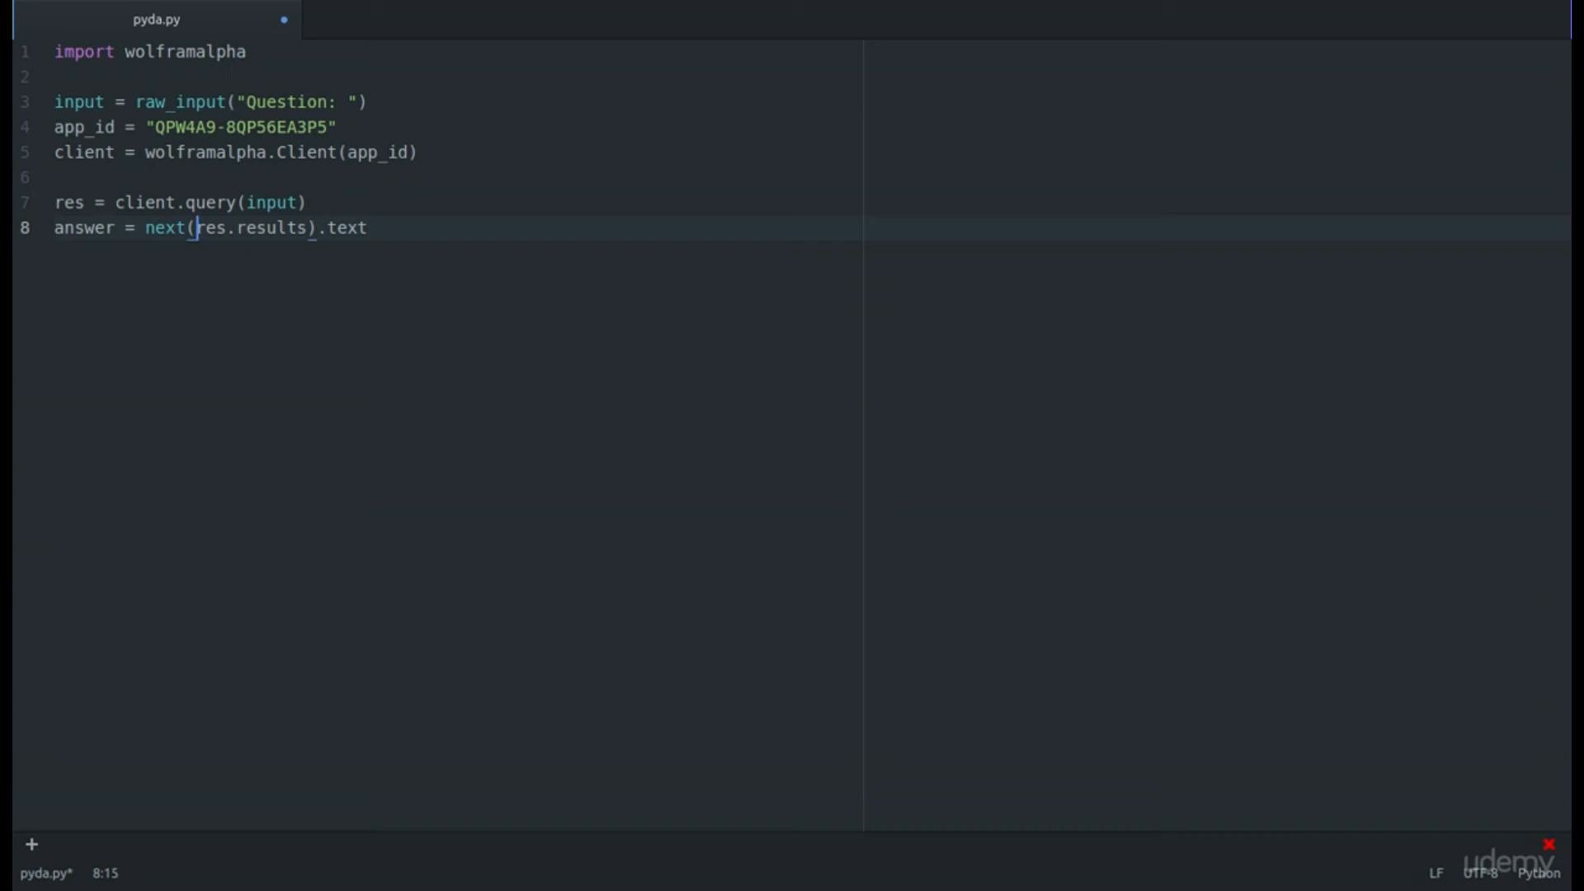
pyautogui.click(258, 228)
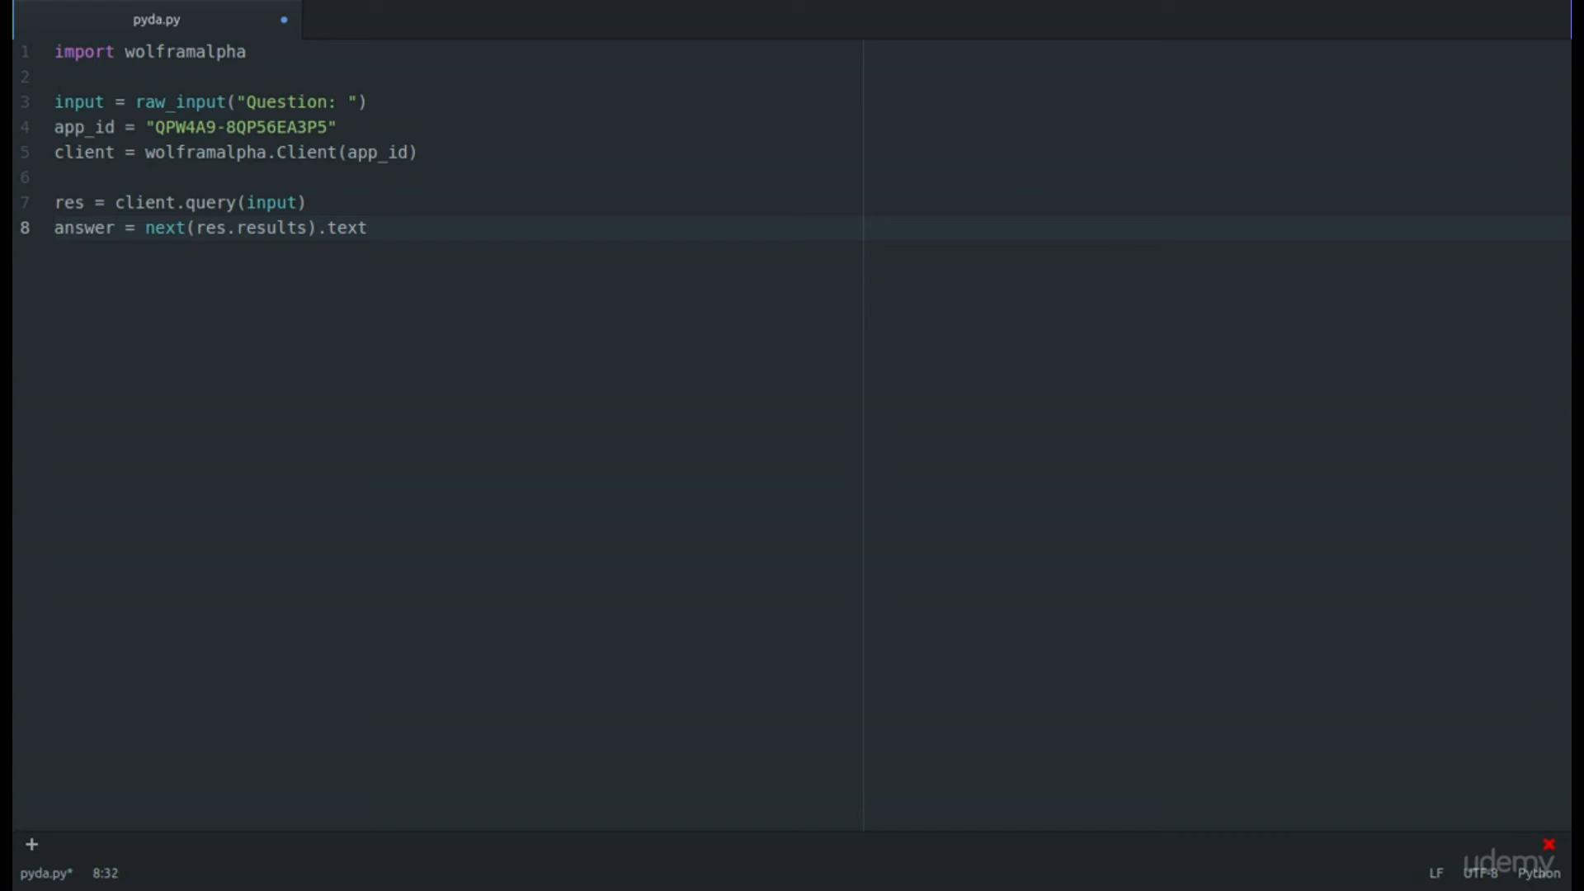
pyautogui.click(367, 228)
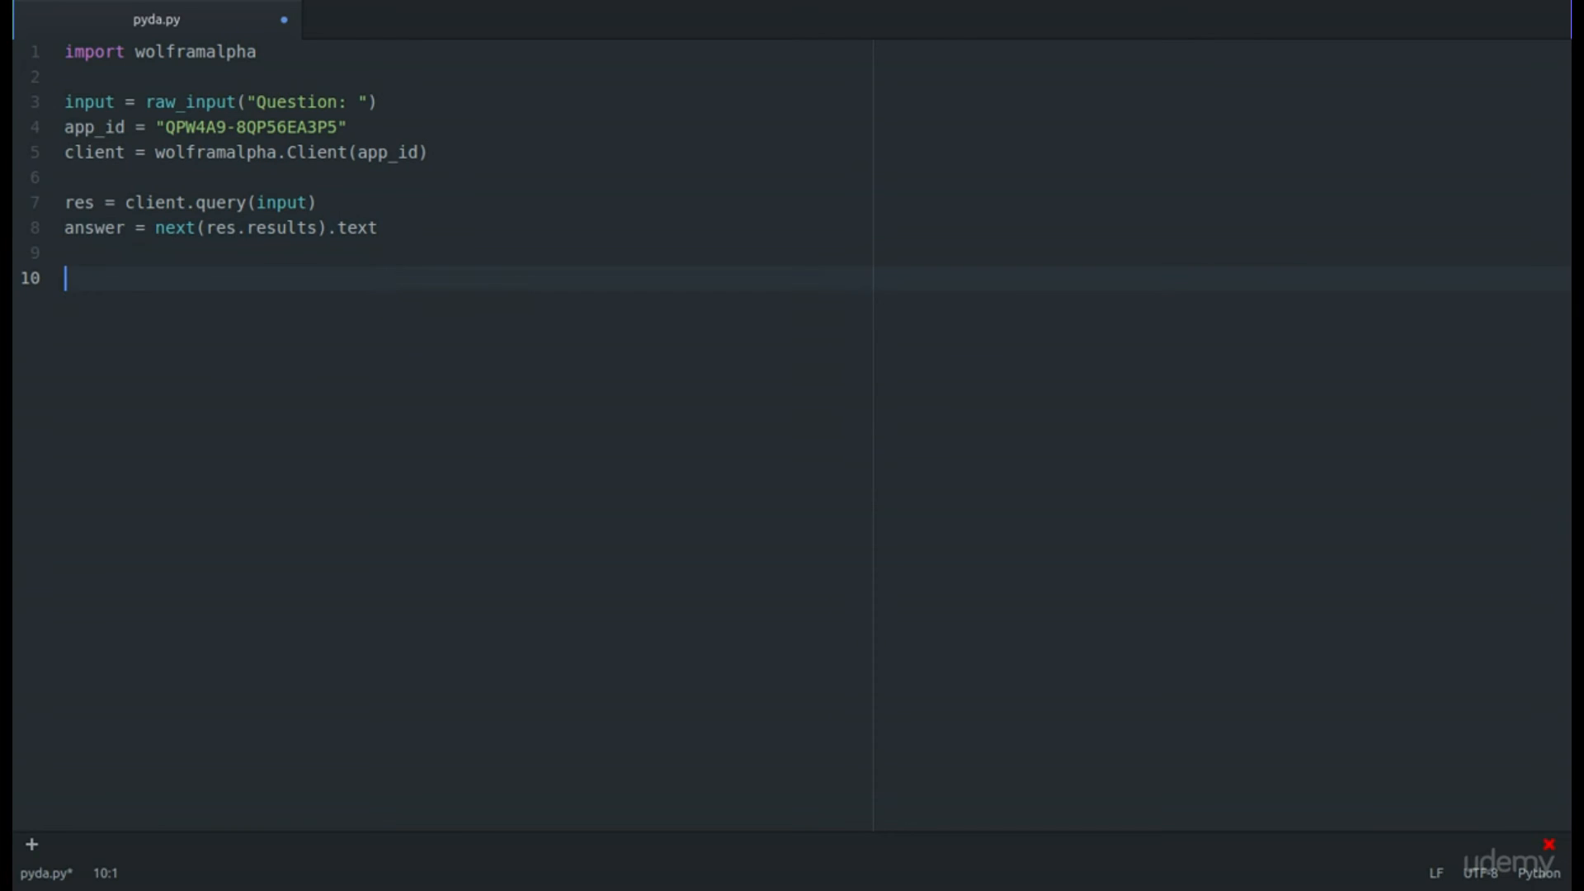
pyautogui.write('print')
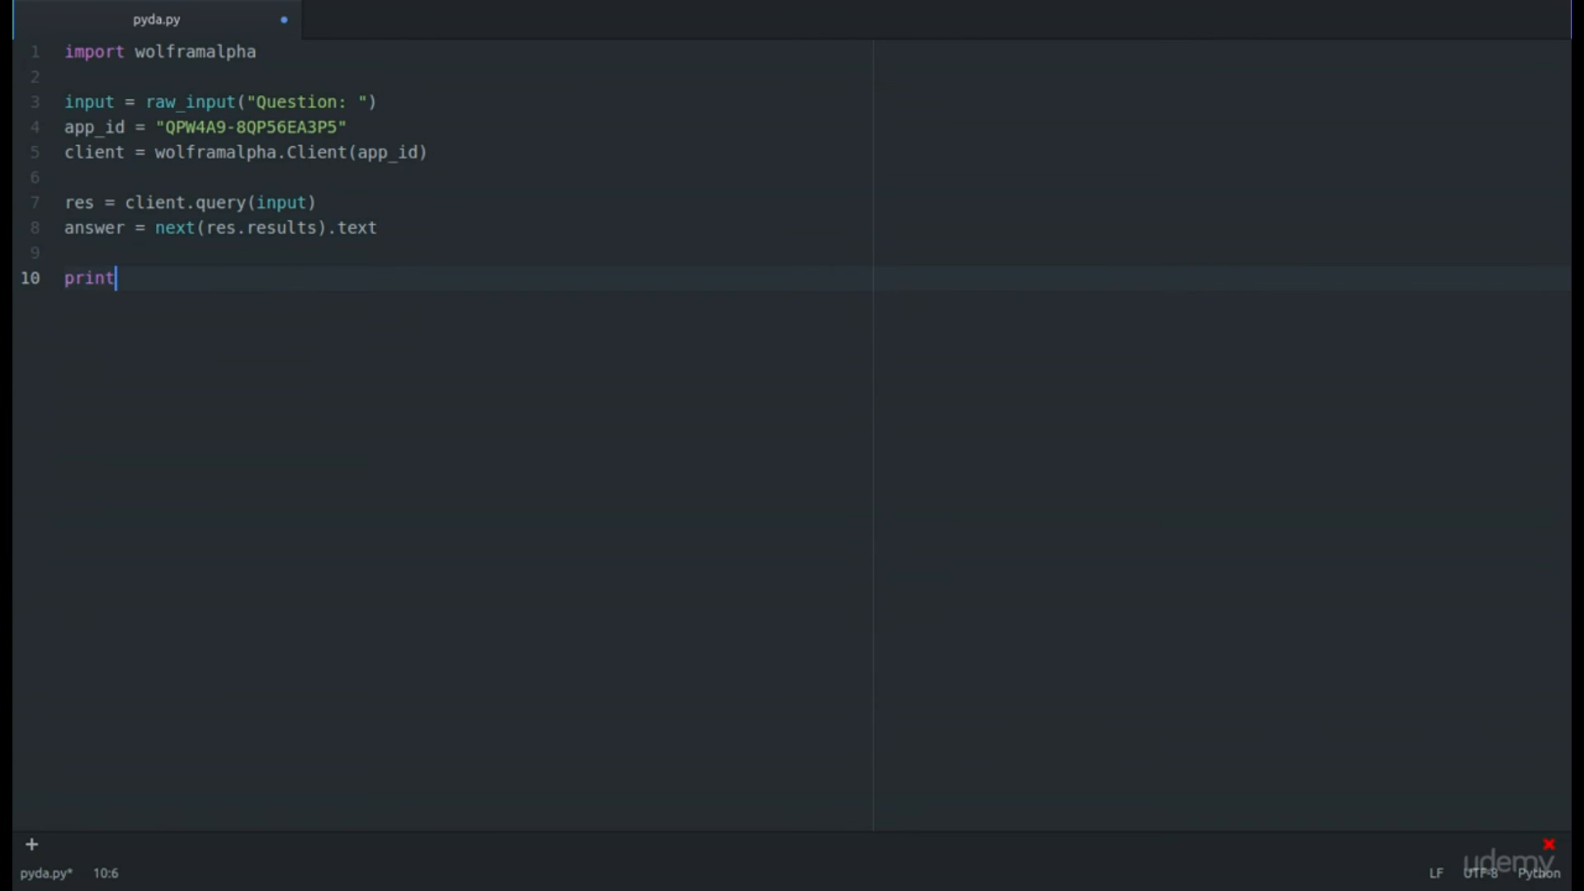
pyautogui.write('ans')
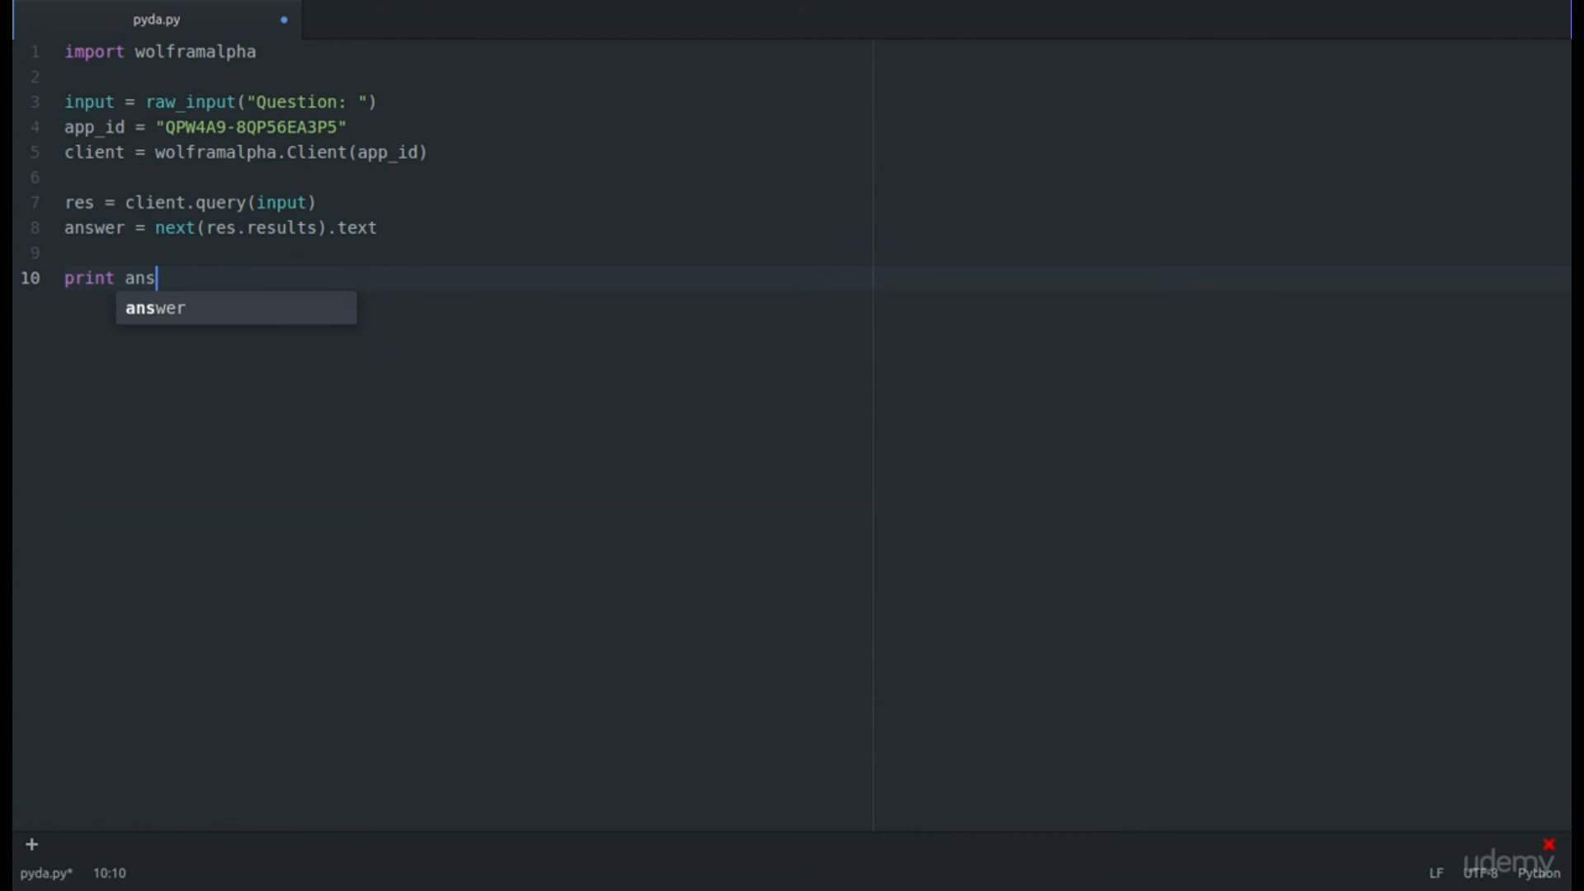
pyautogui.press('Tab')
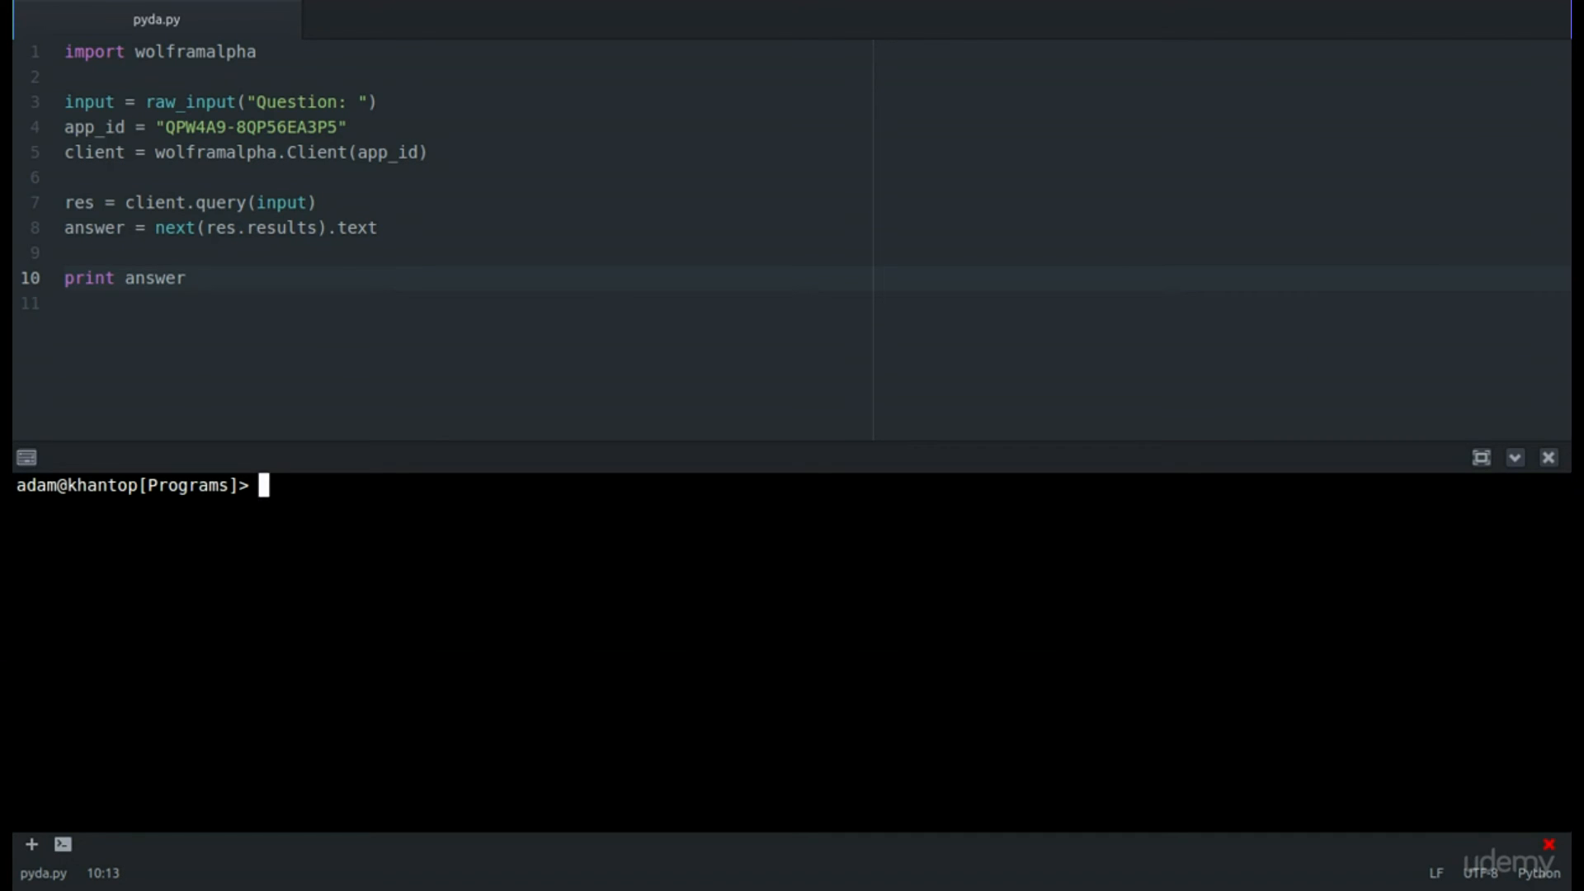
# - Run python pyda.py, ask 'What is the meaning of life', and select the attribution line
pyautogui.write('pyth')
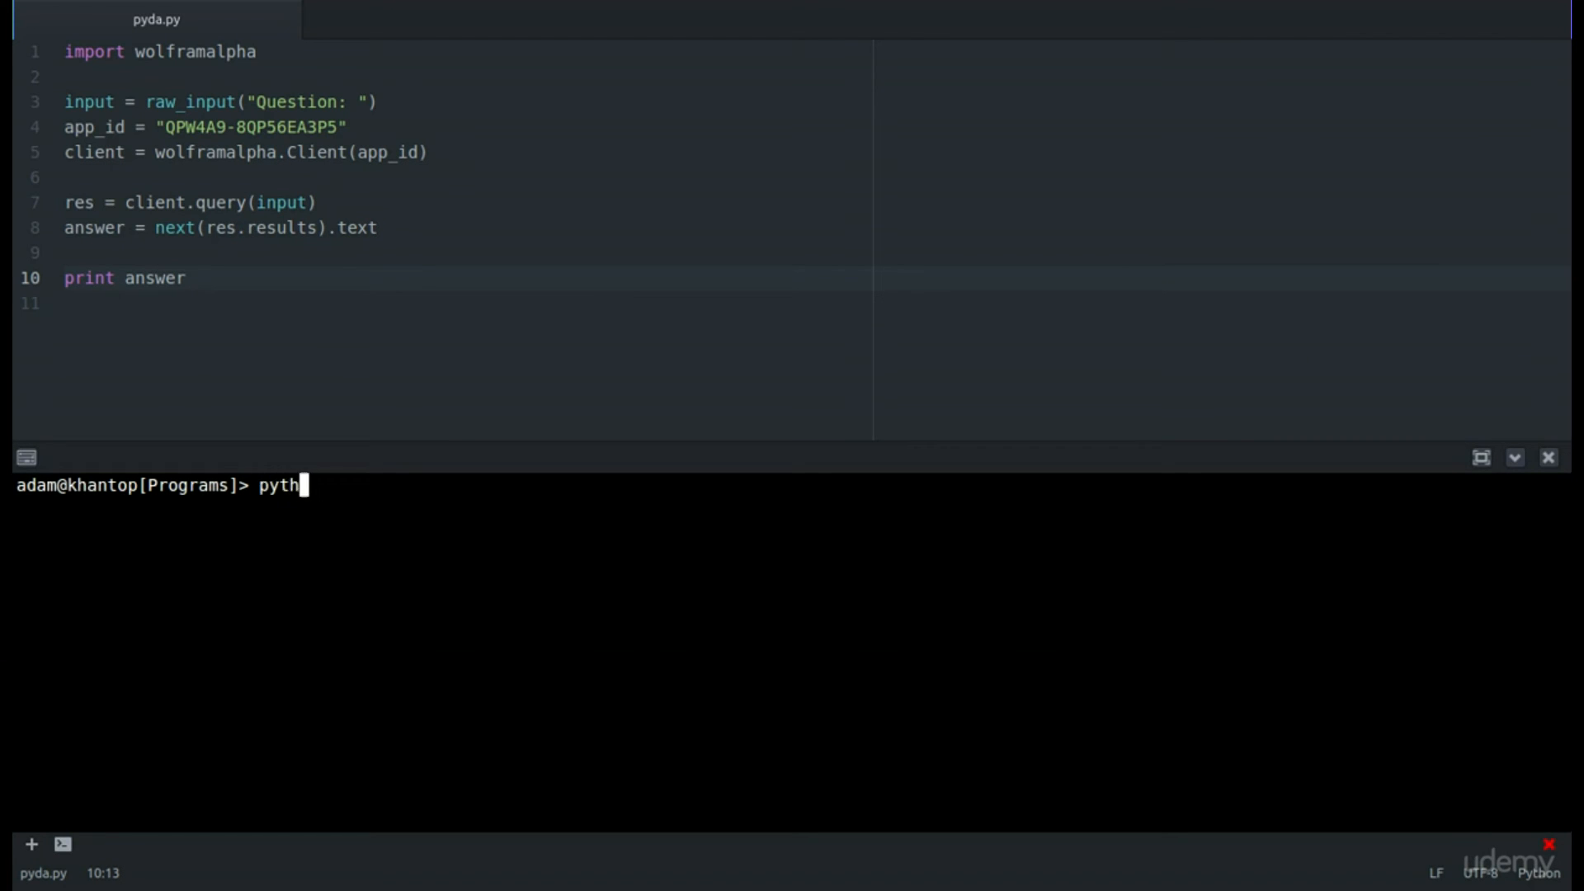
pyautogui.write('on pyda.py')
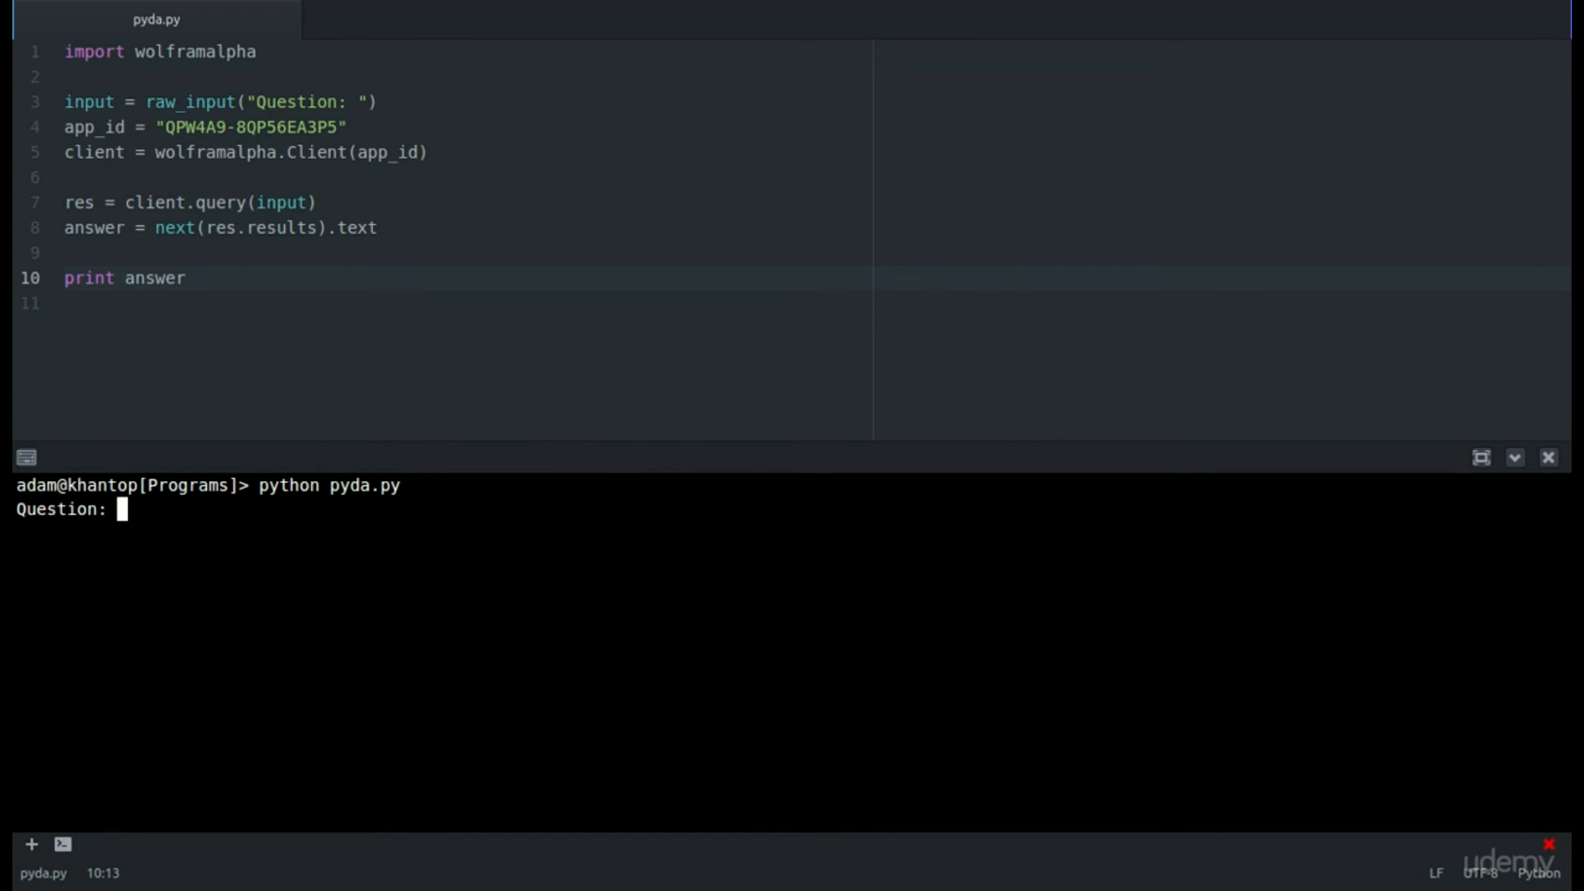
pyautogui.write('What is the m')
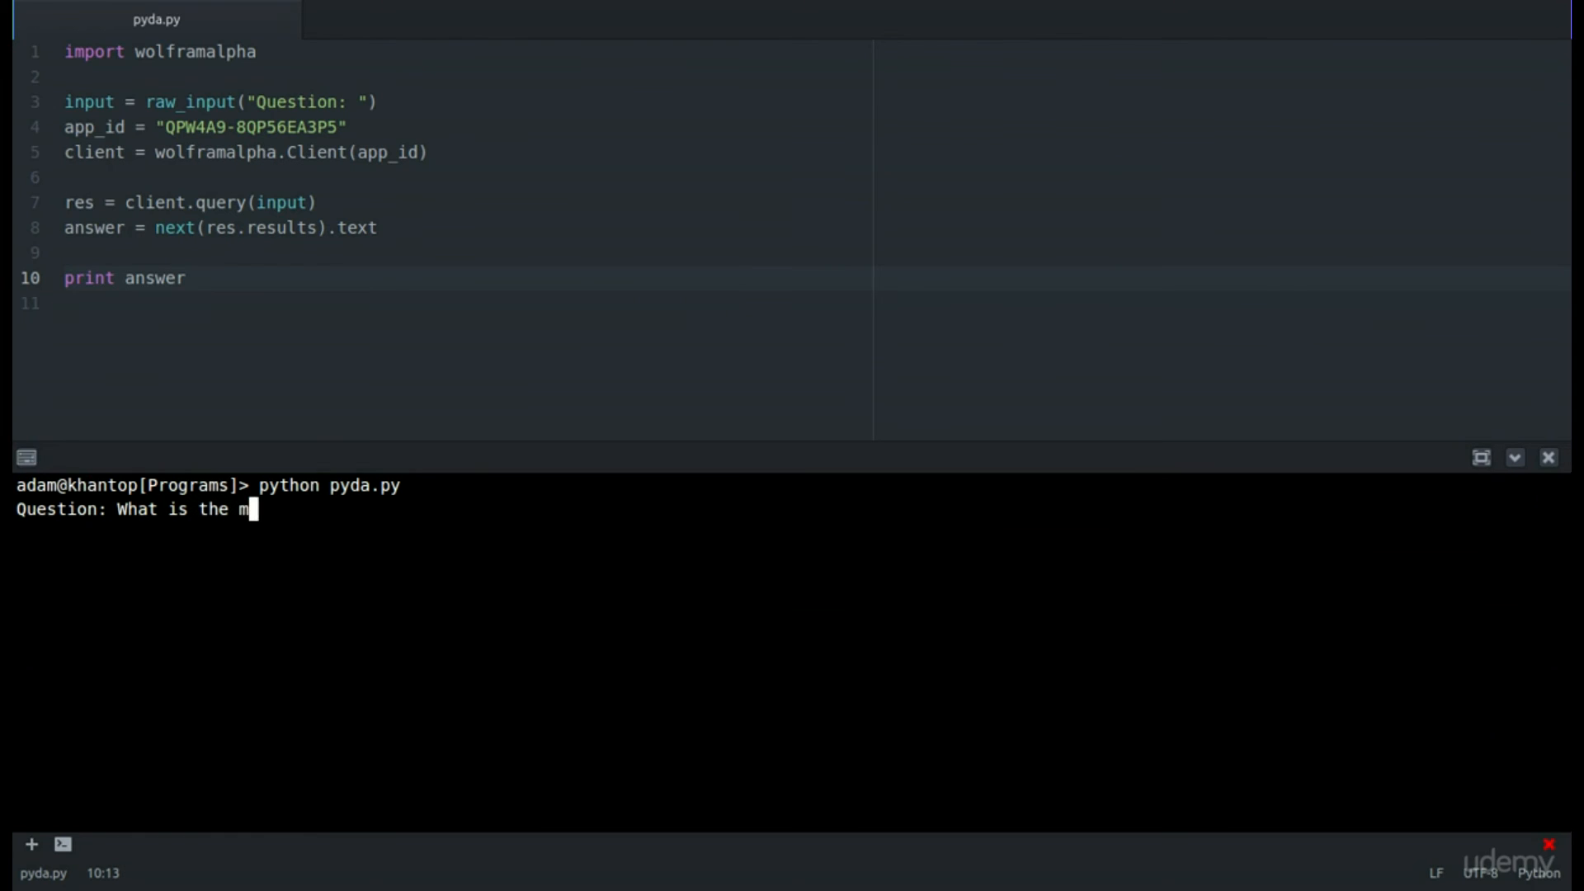
pyautogui.write('eaning of l')
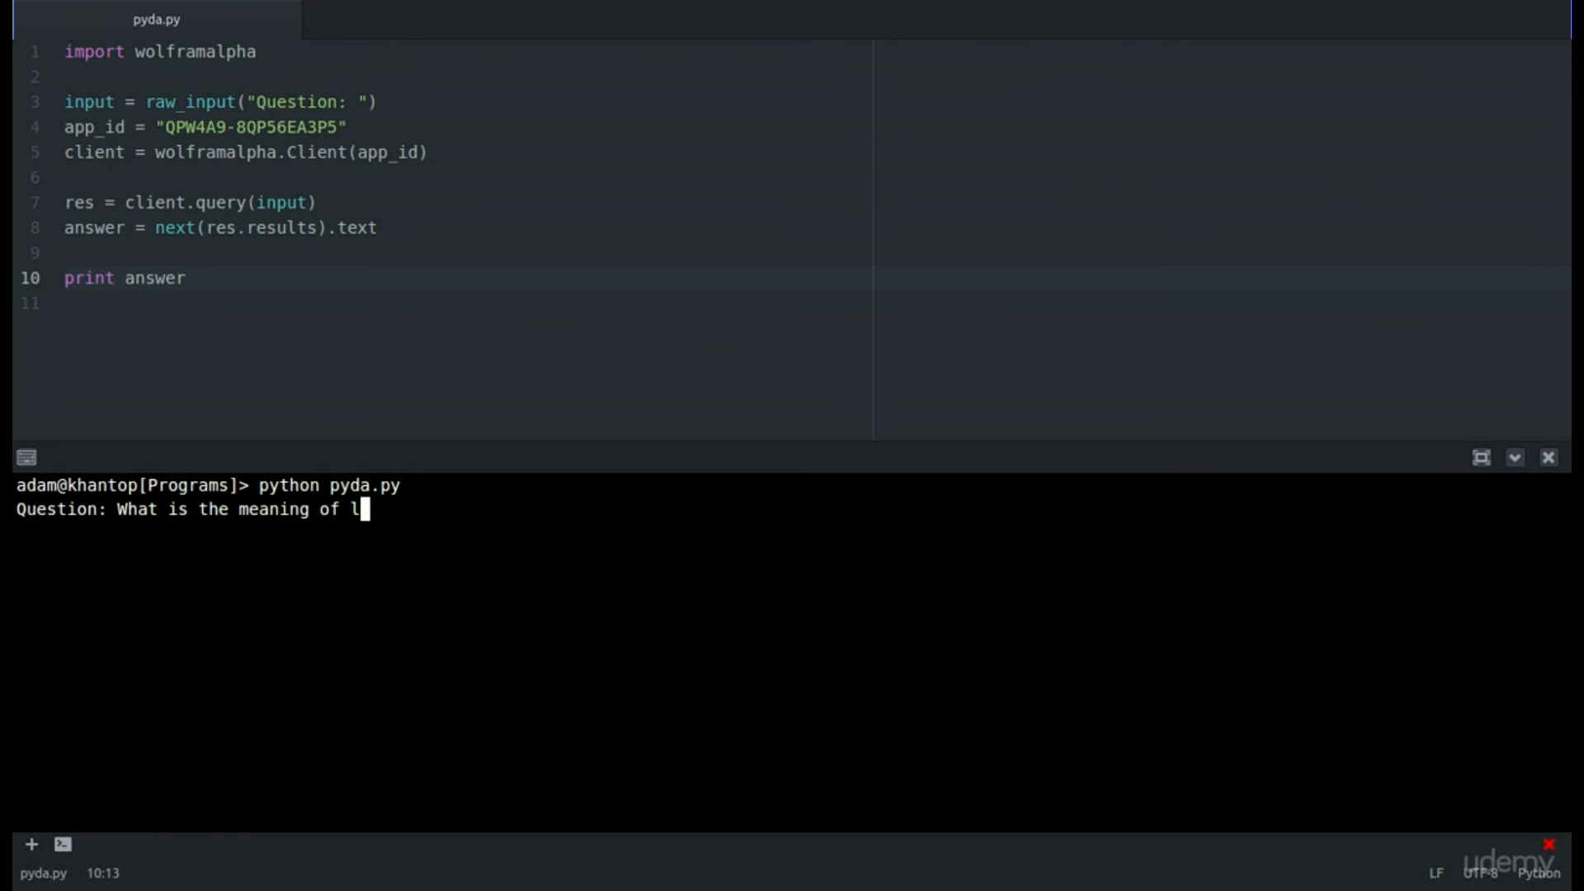
pyautogui.write('fe')
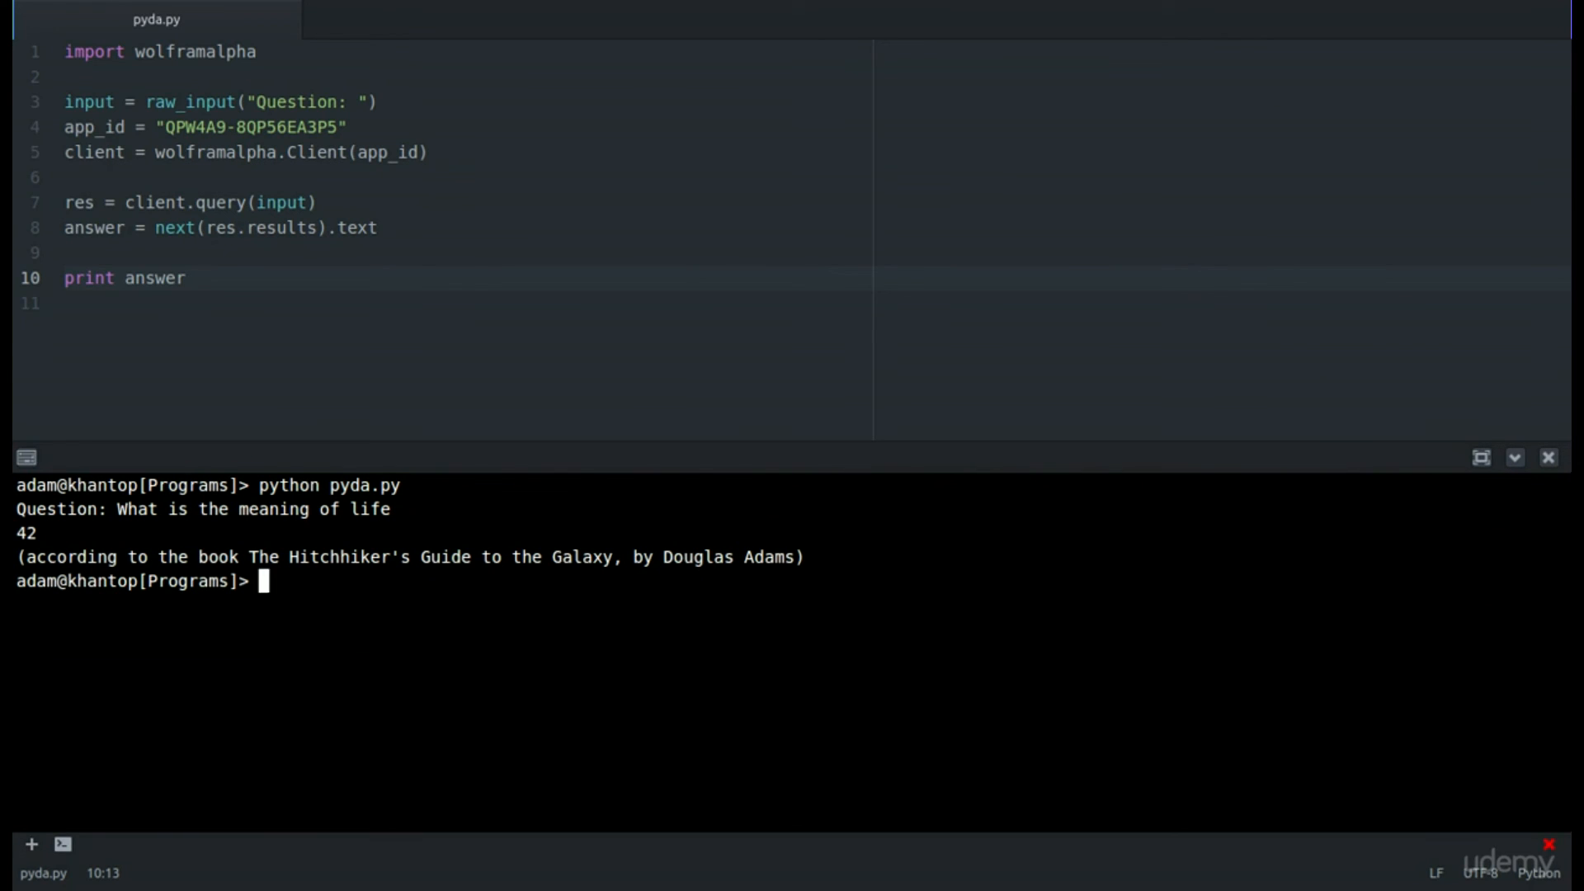
pyautogui.tripleClick(404, 557)
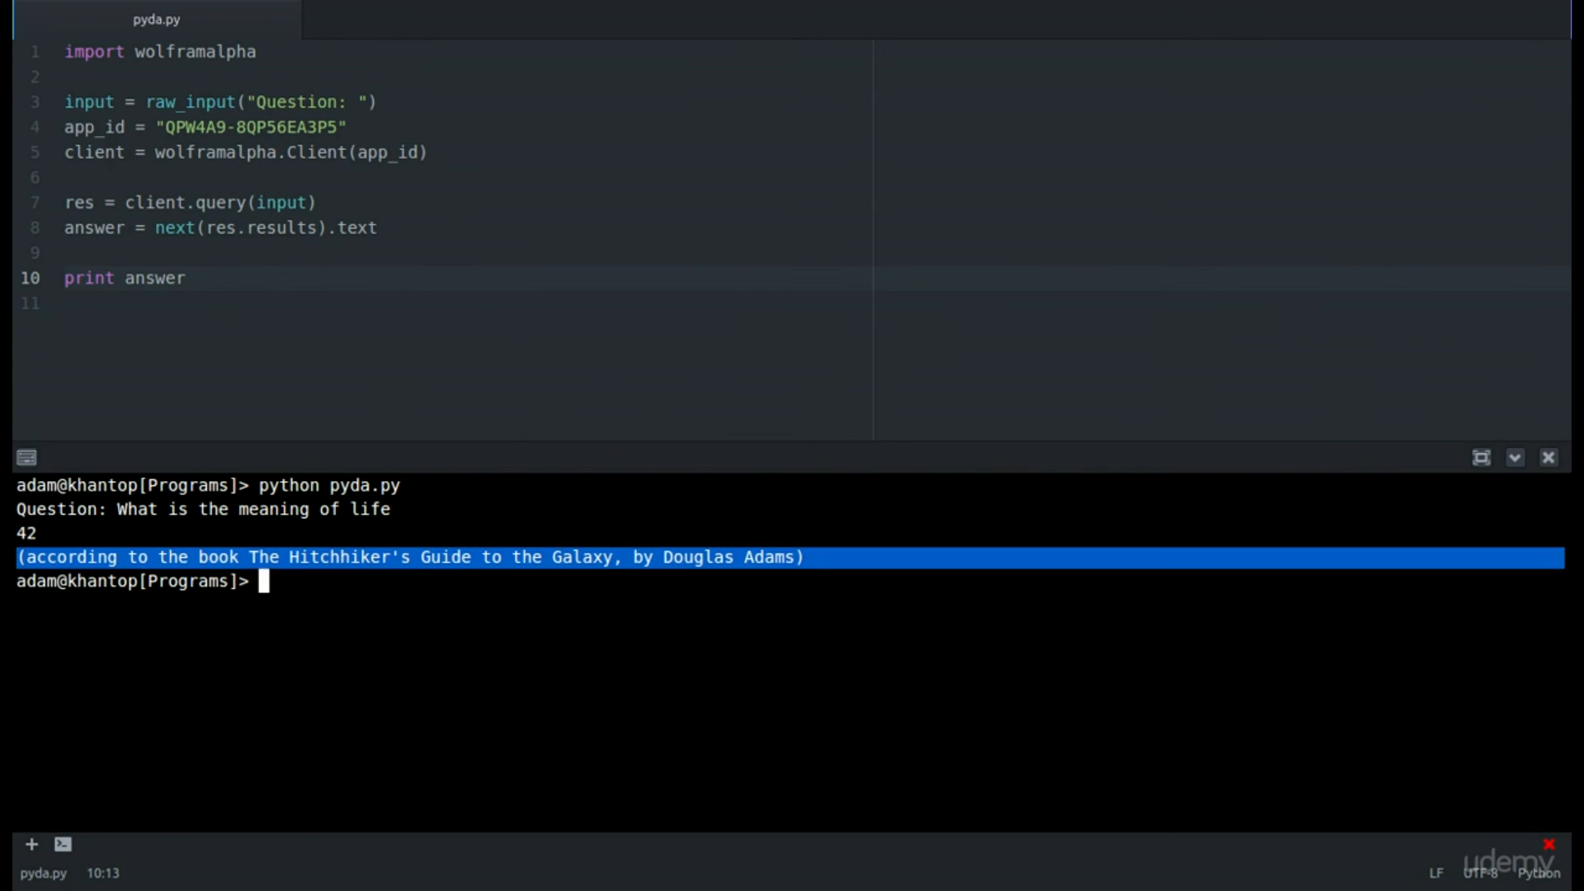